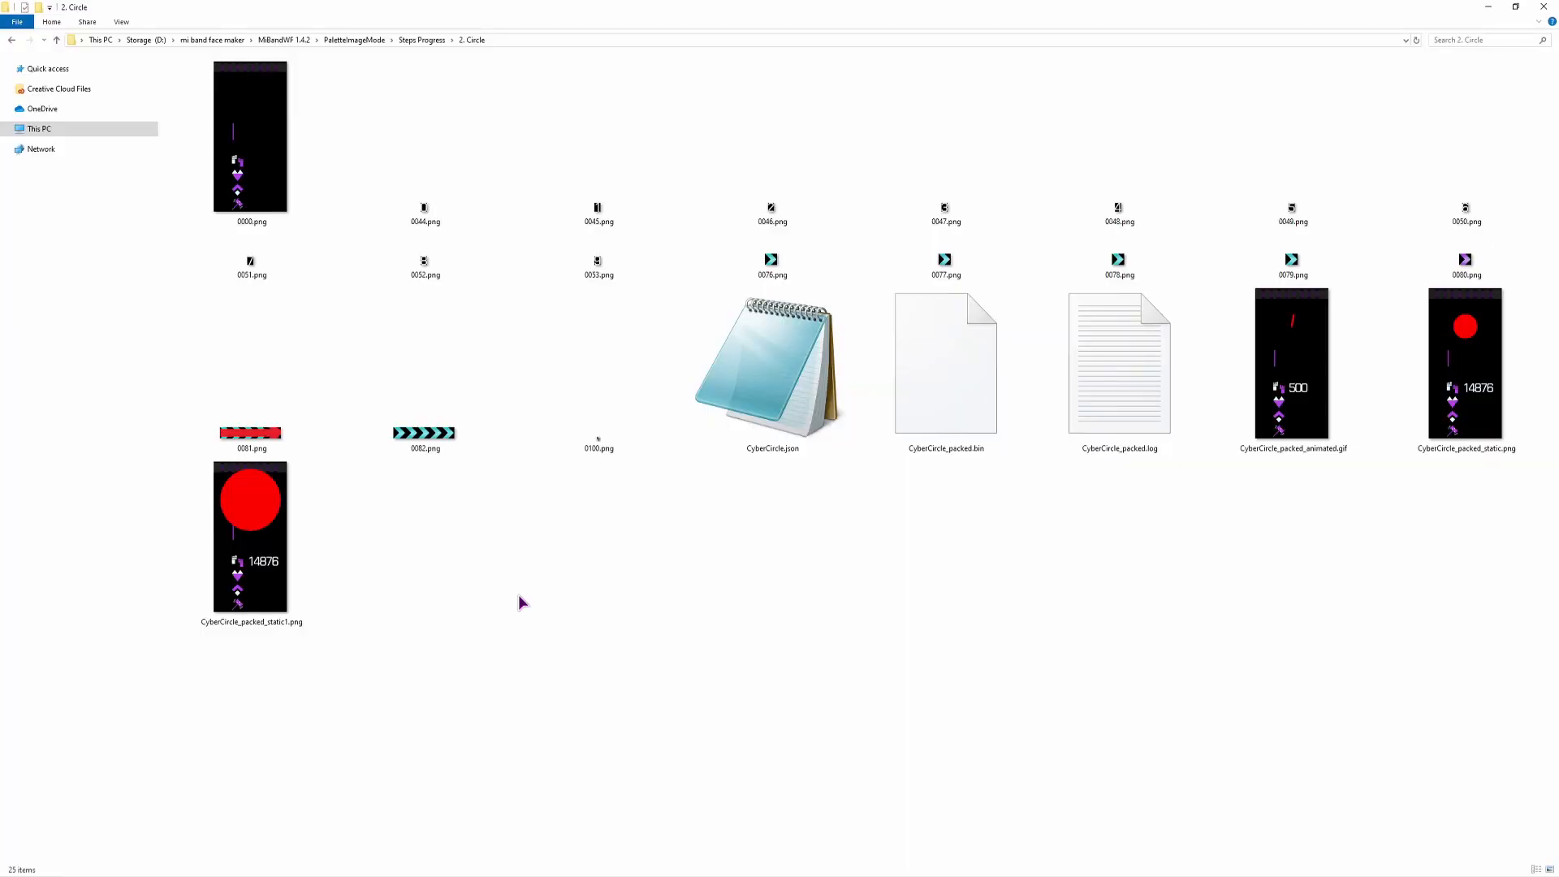
mouse_move(607, 624)
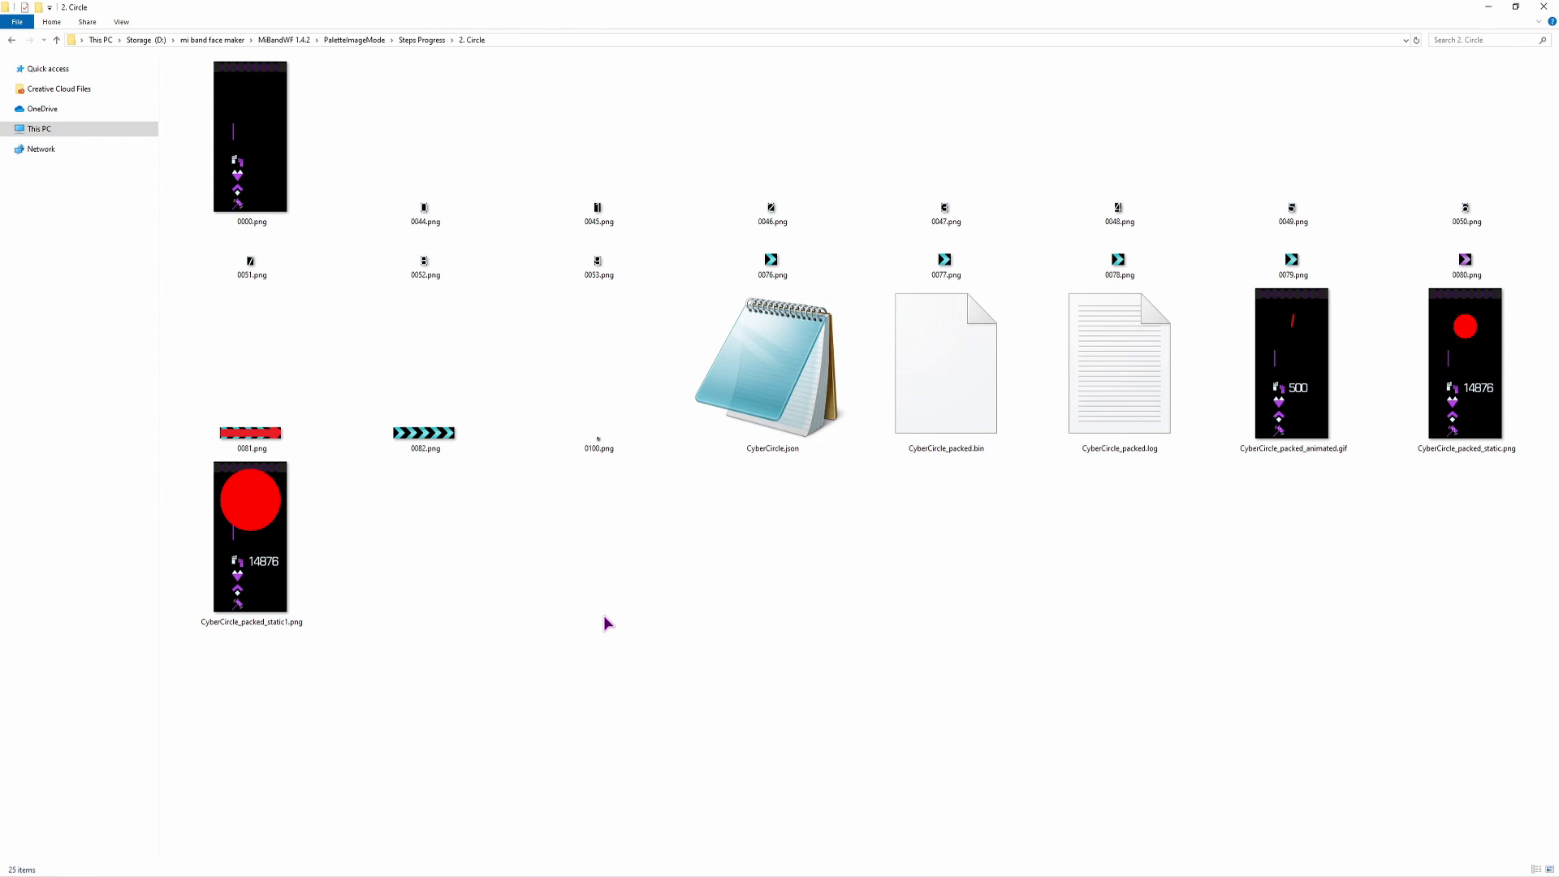
mouse_move(475, 619)
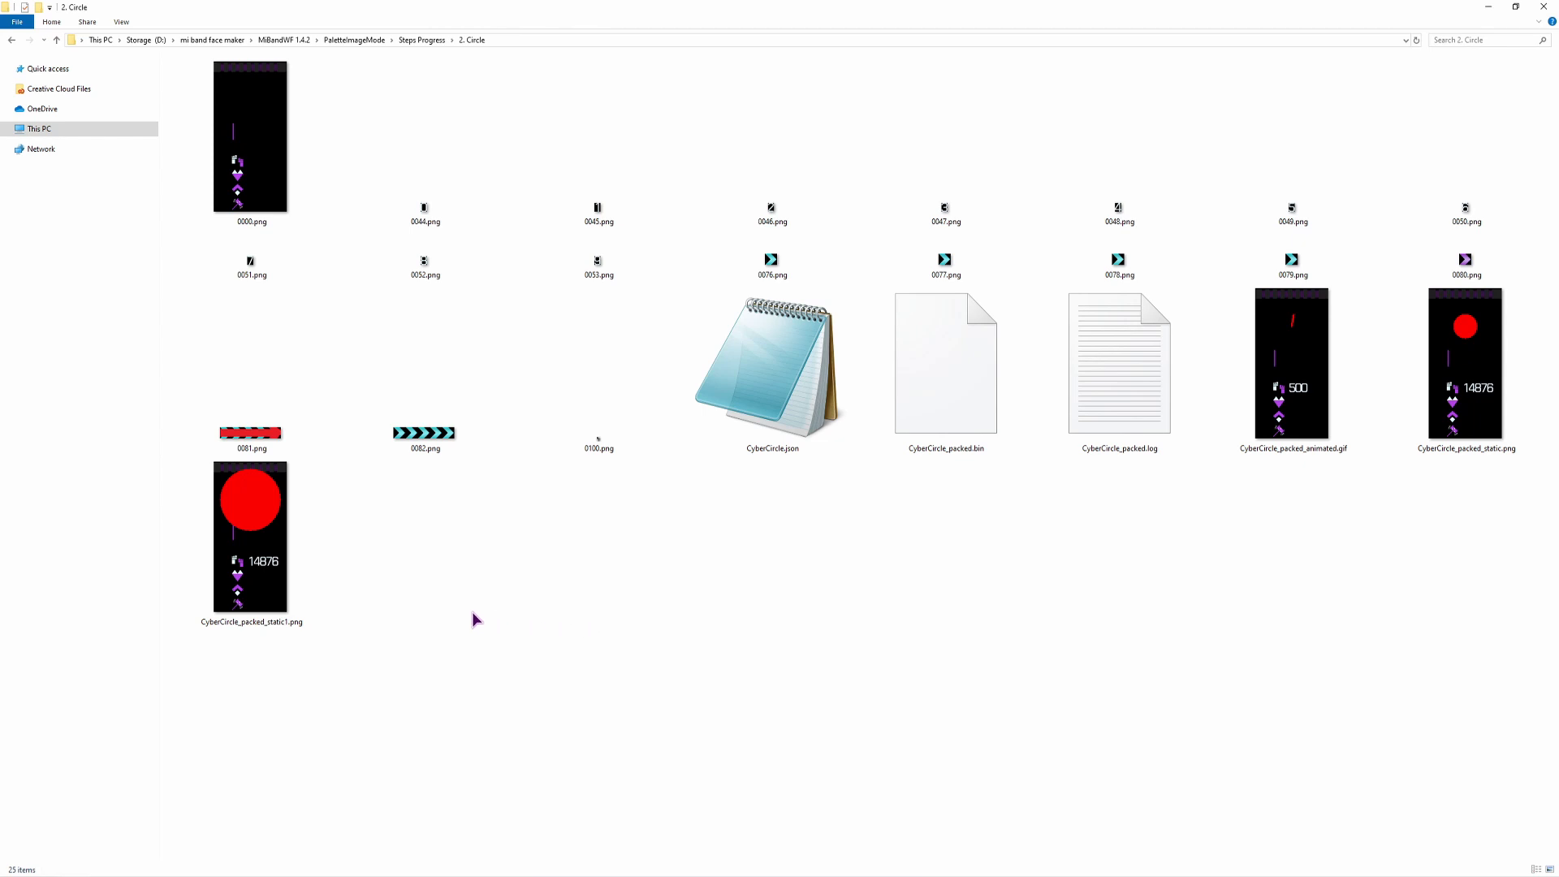
- Point out the red progress circle and its edge in the watch preview
left_click(1292, 366)
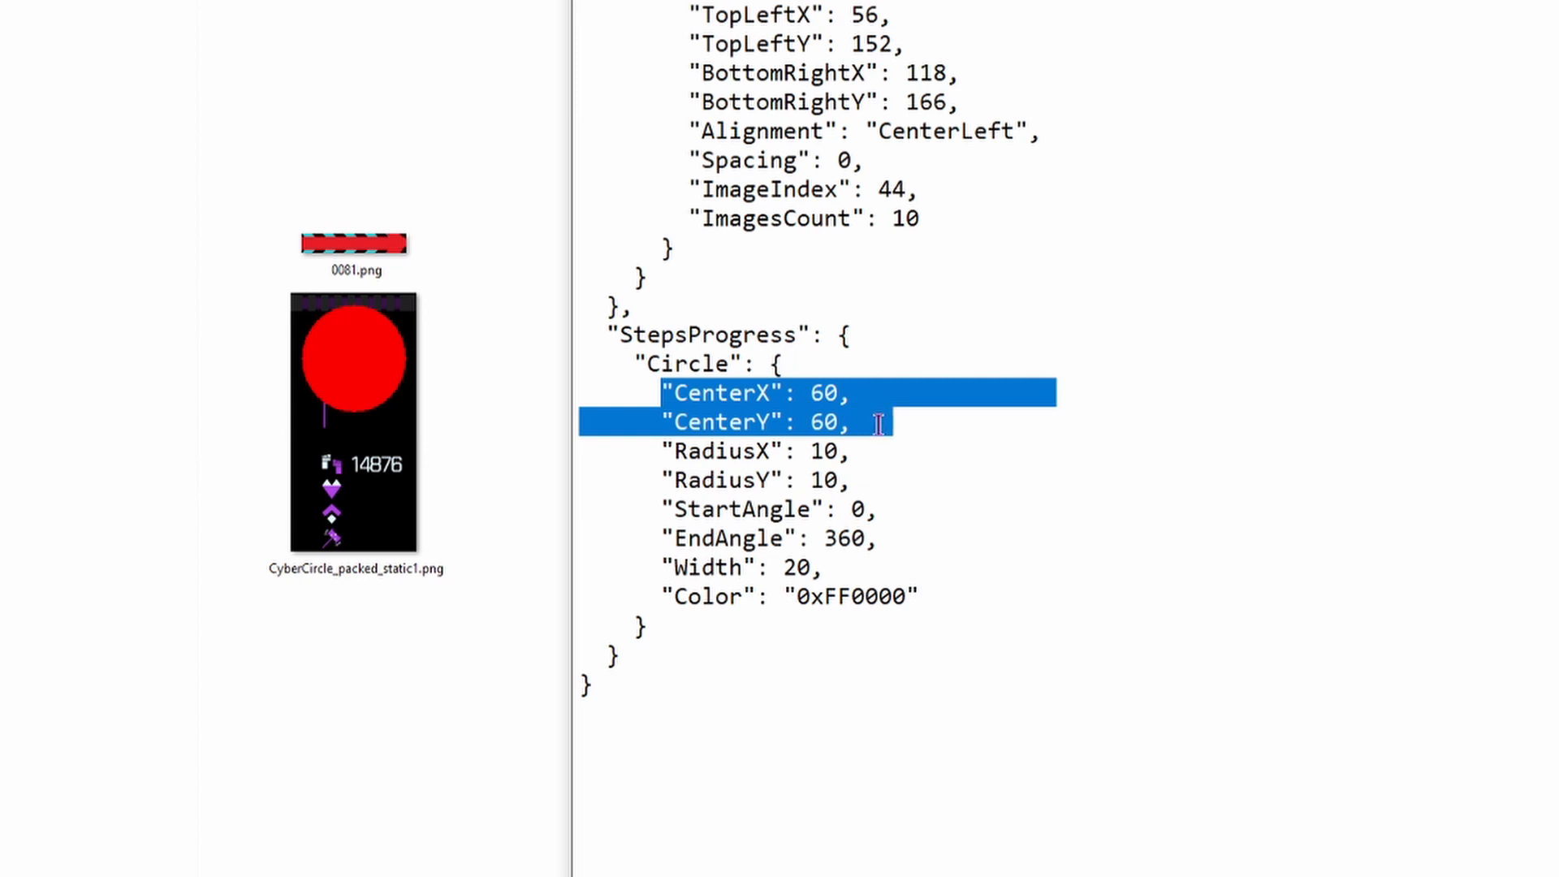
left_click(353, 428)
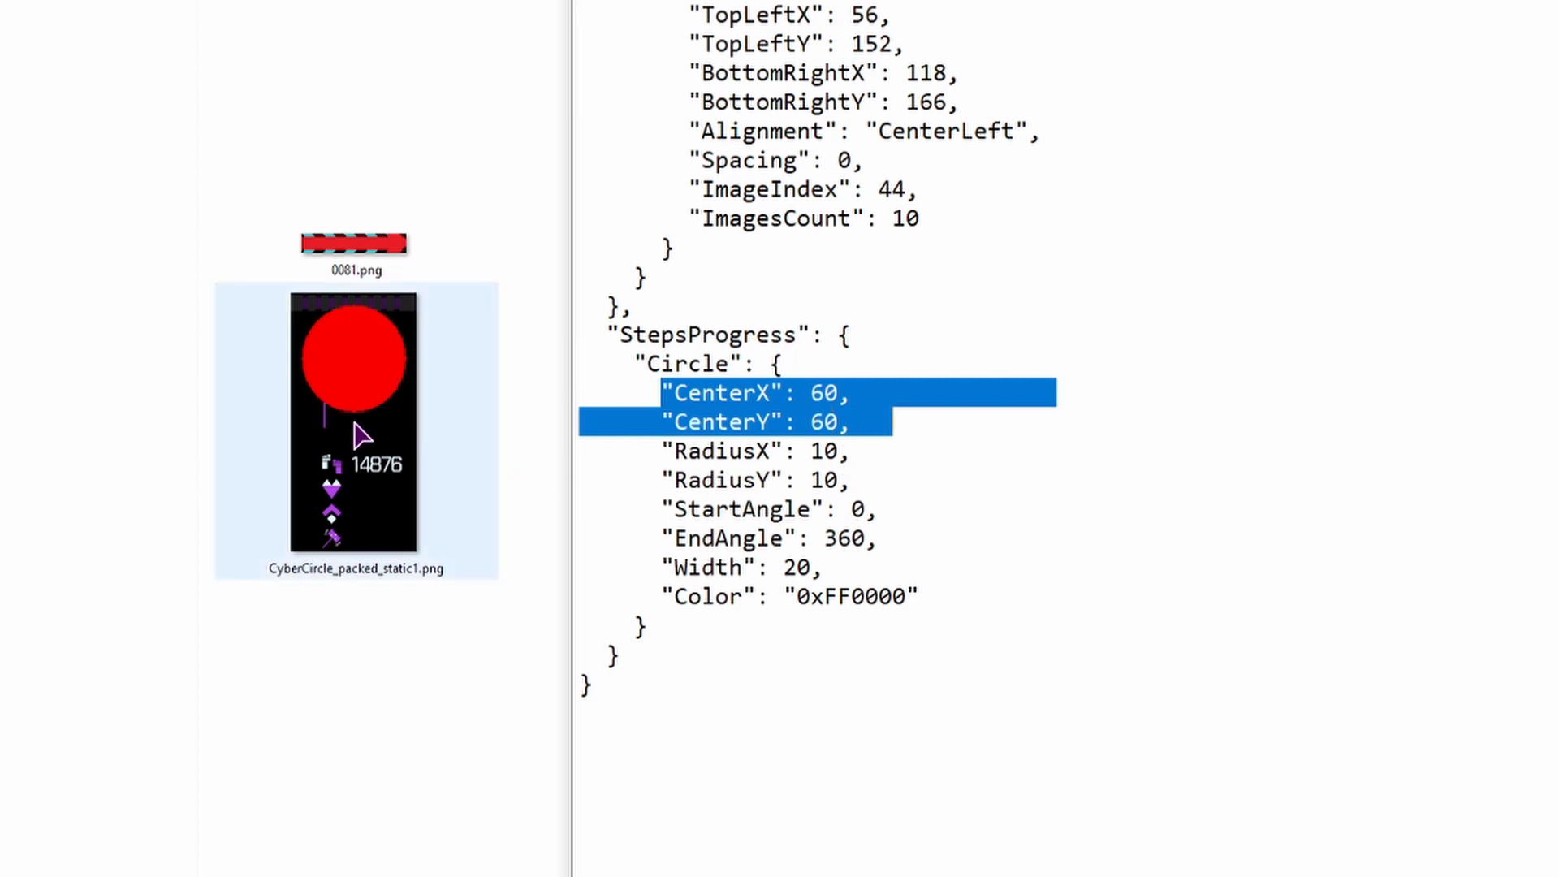
mouse_move(565, 471)
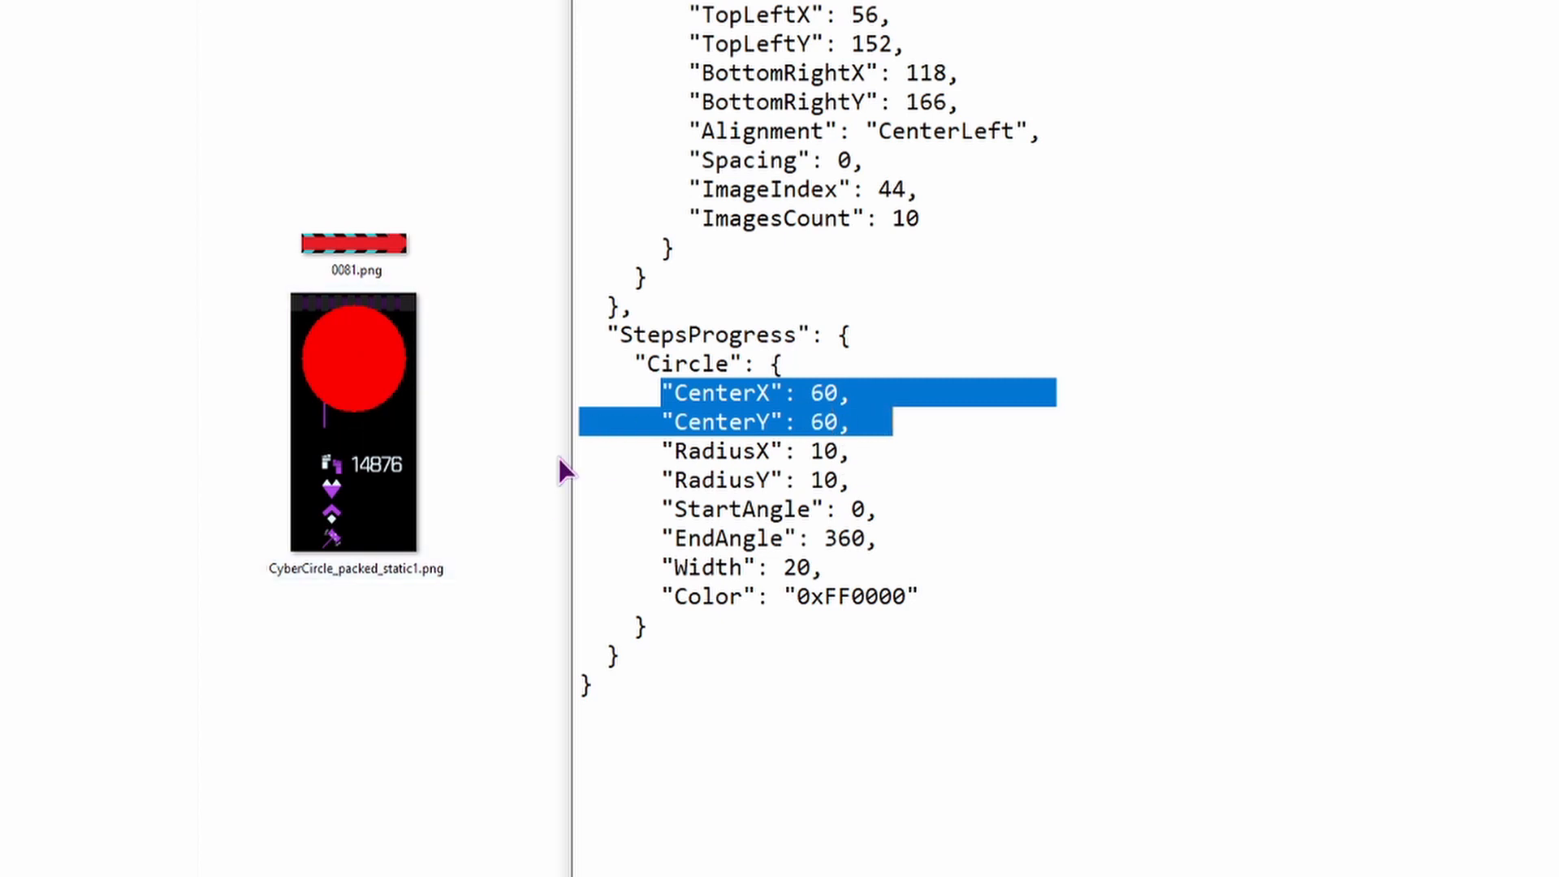
mouse_move(843, 462)
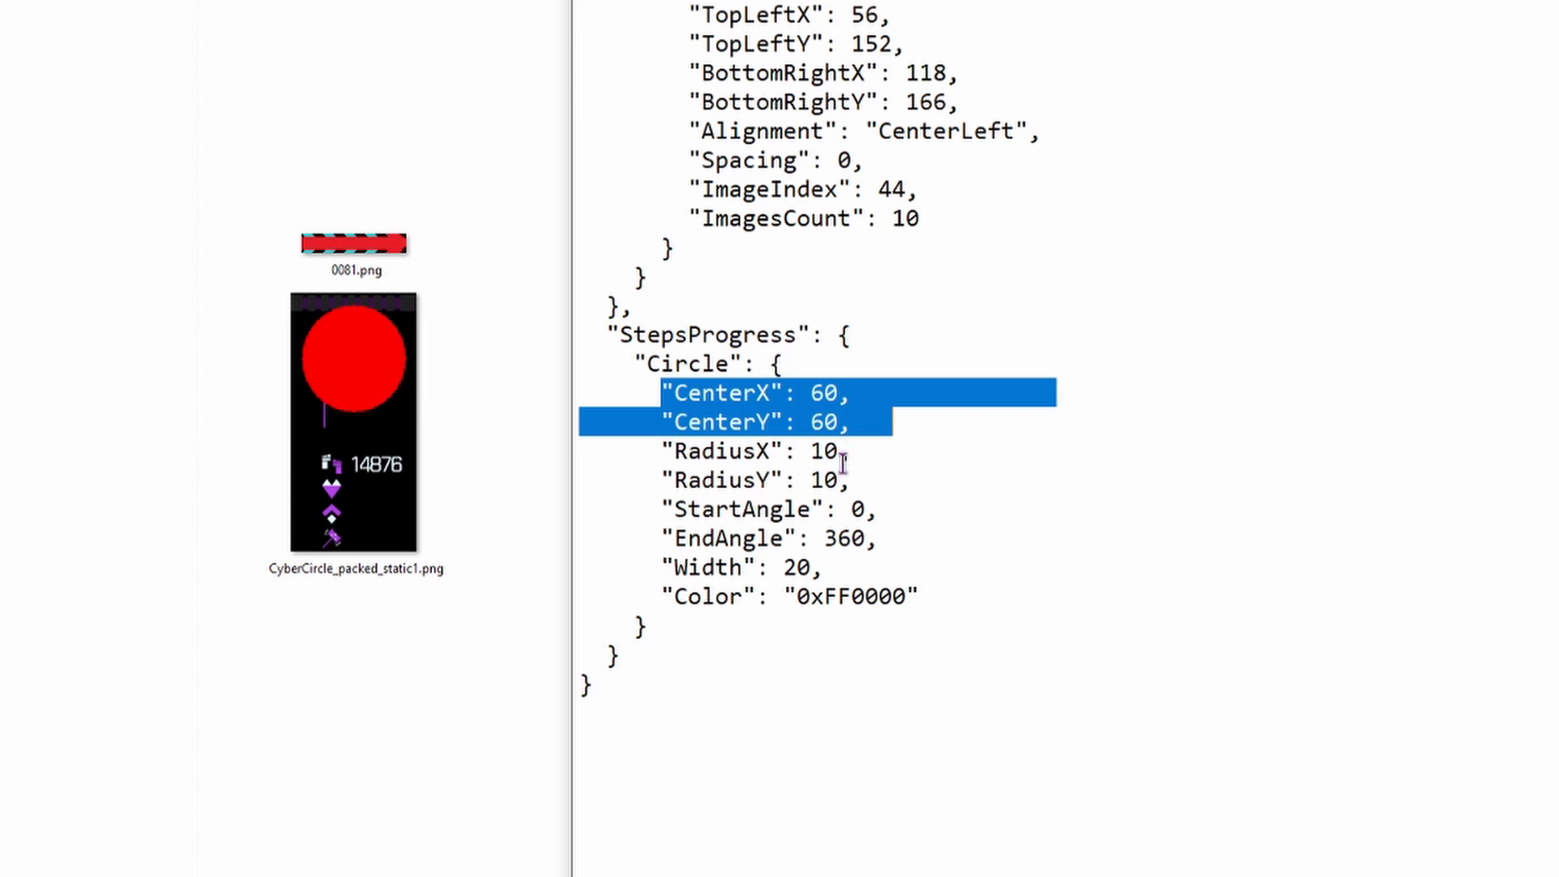
left_click(354, 418)
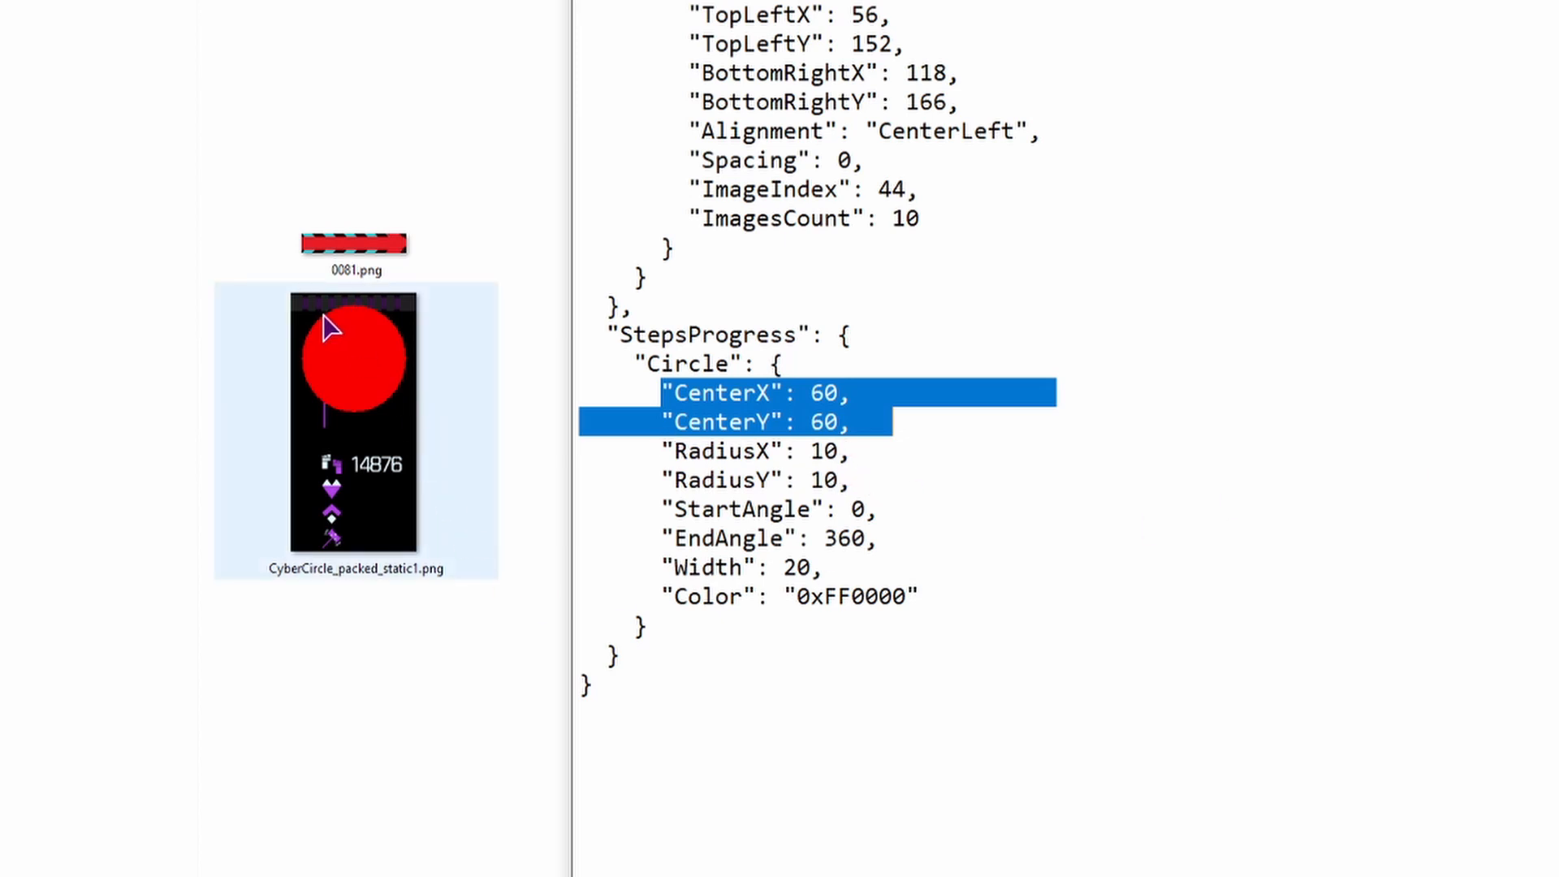
mouse_move(403, 342)
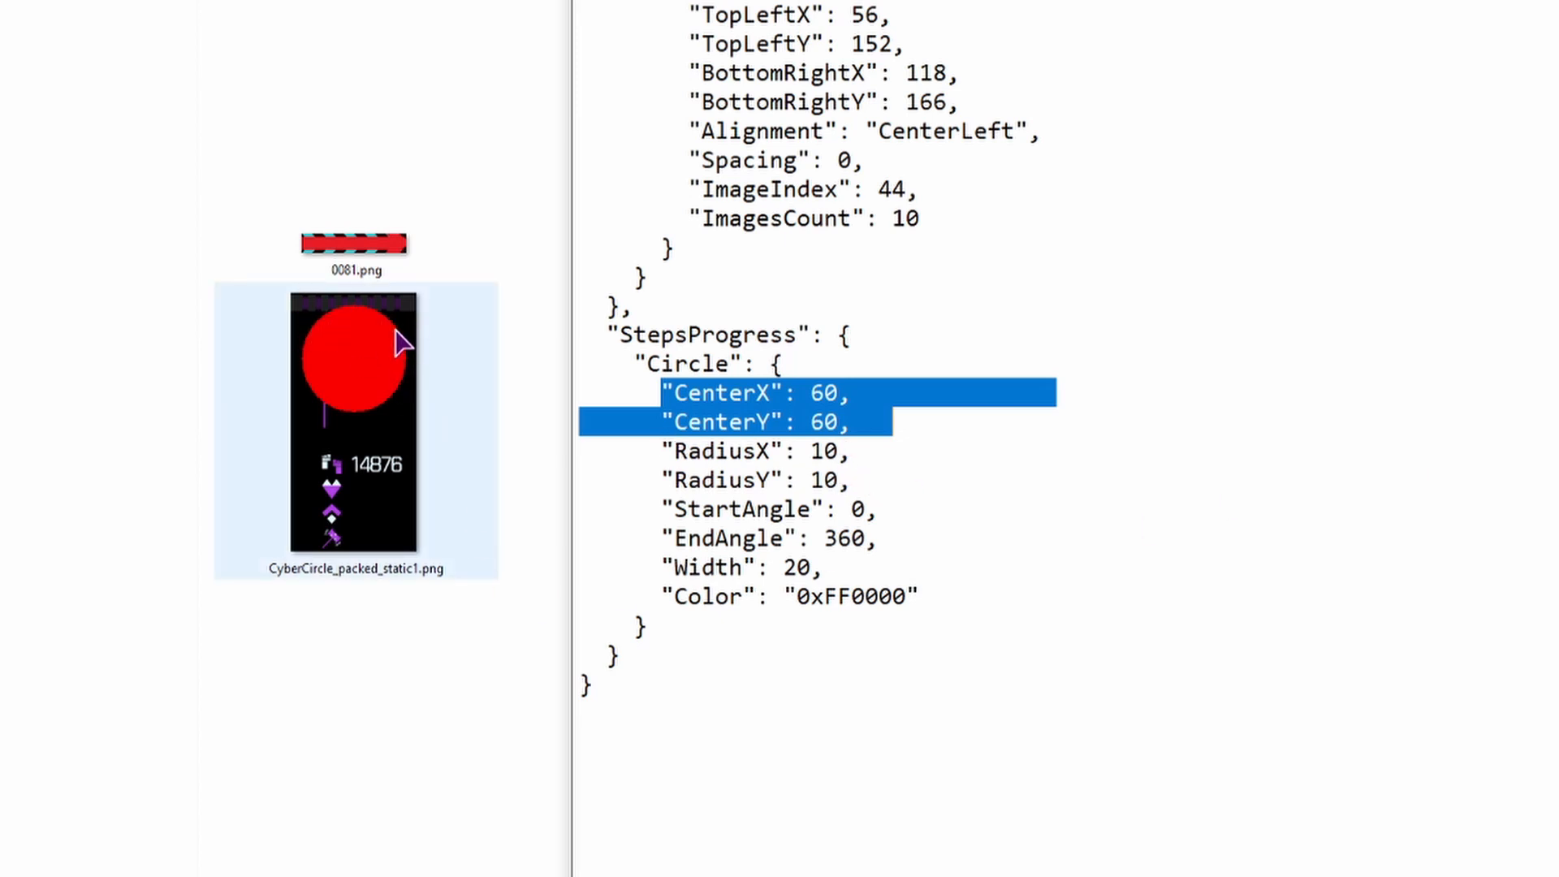
mouse_move(411, 363)
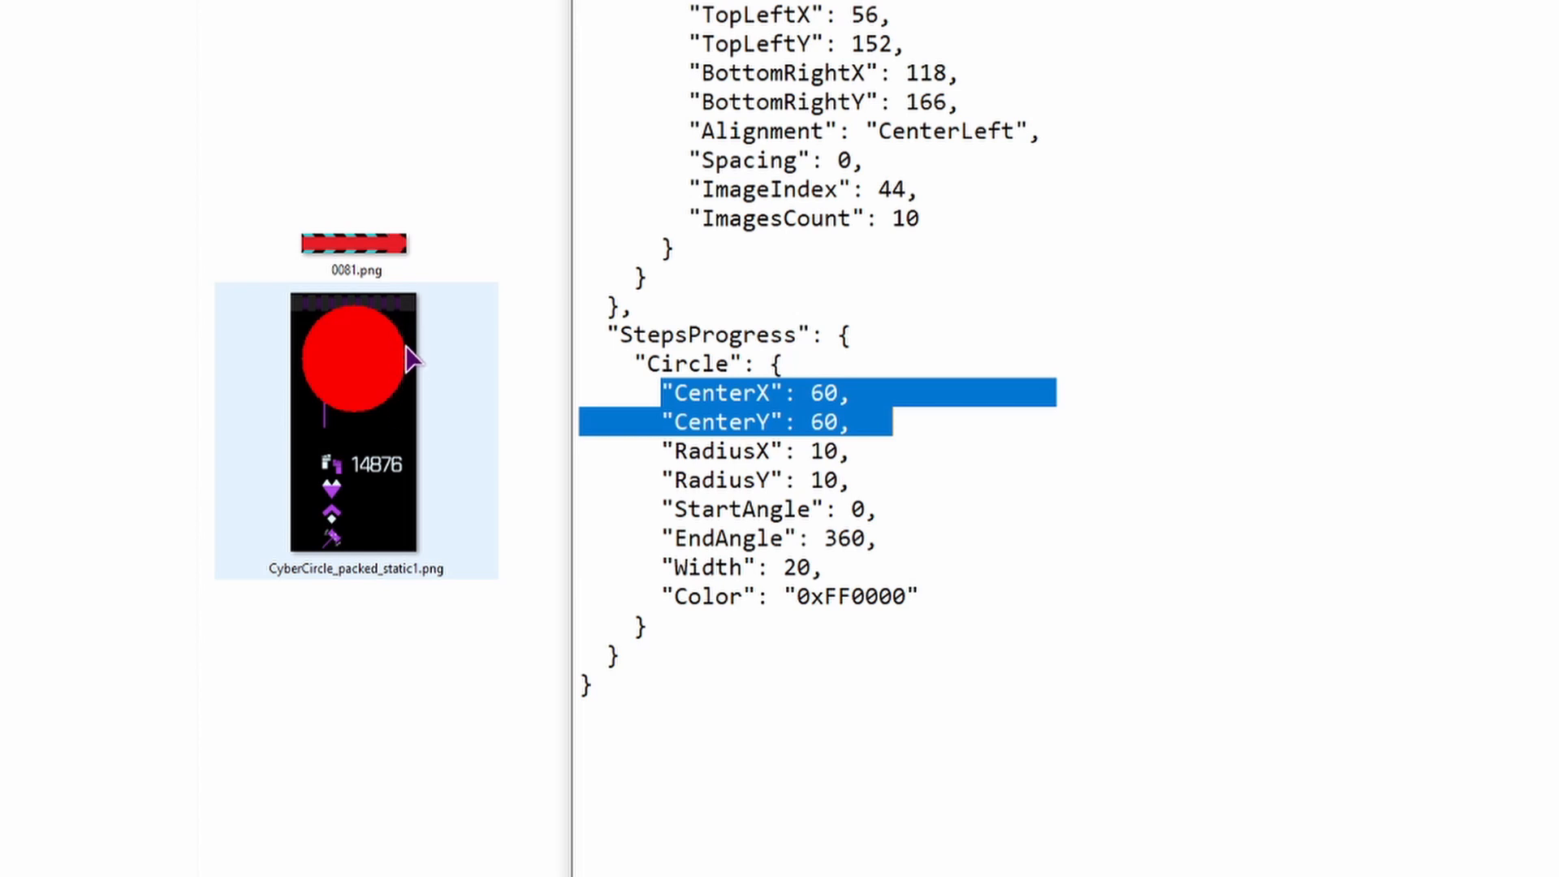
- Change RadiusX from 10 to 20 and compare the circle in the preview
left_click(815, 451)
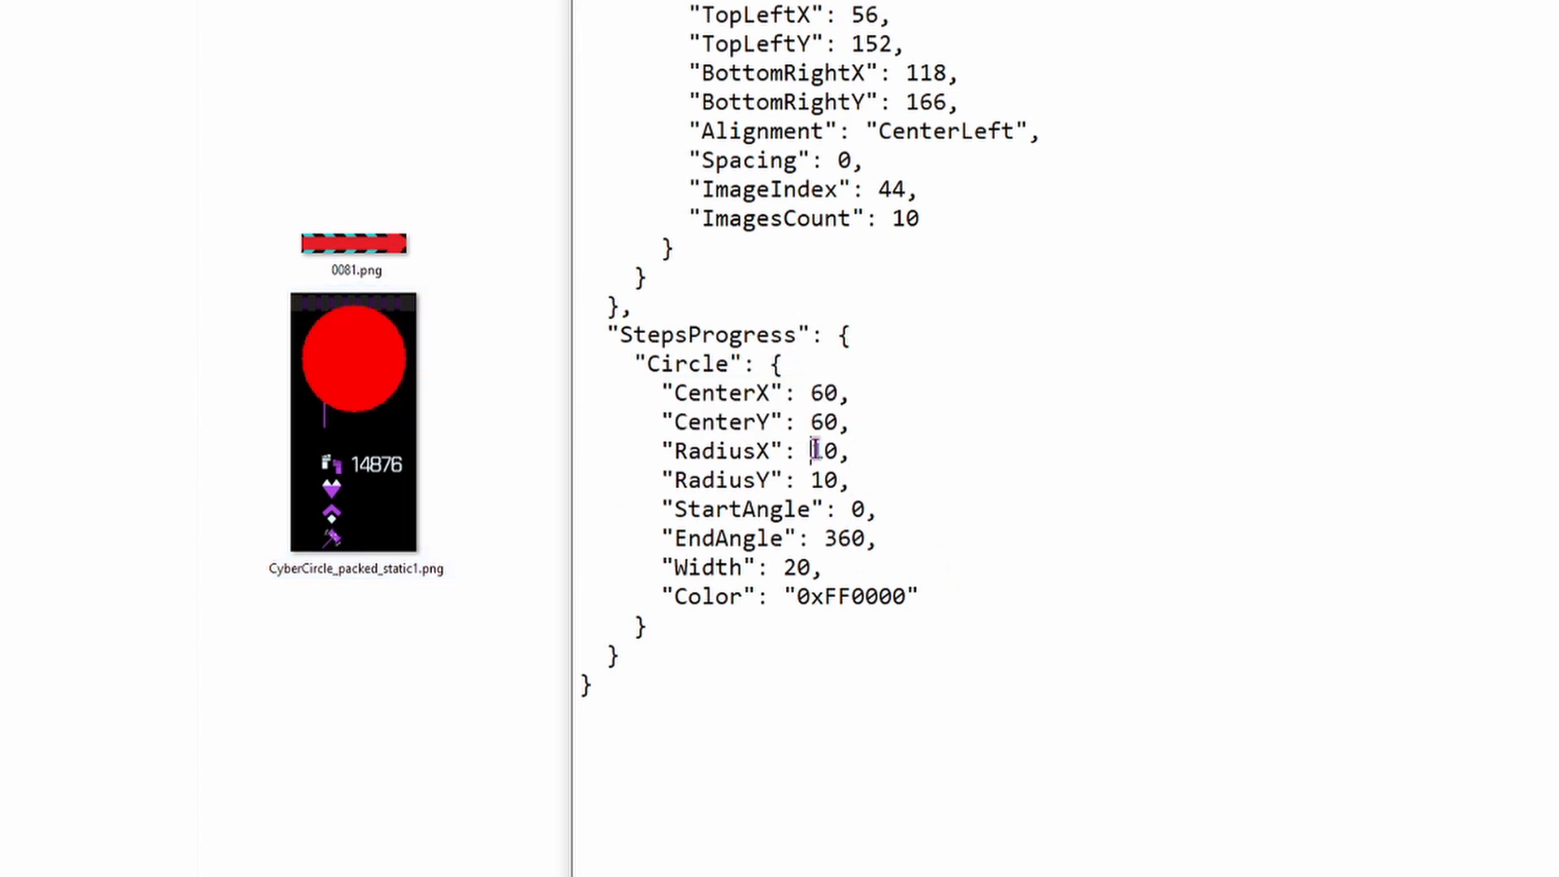
double_click(821, 450)
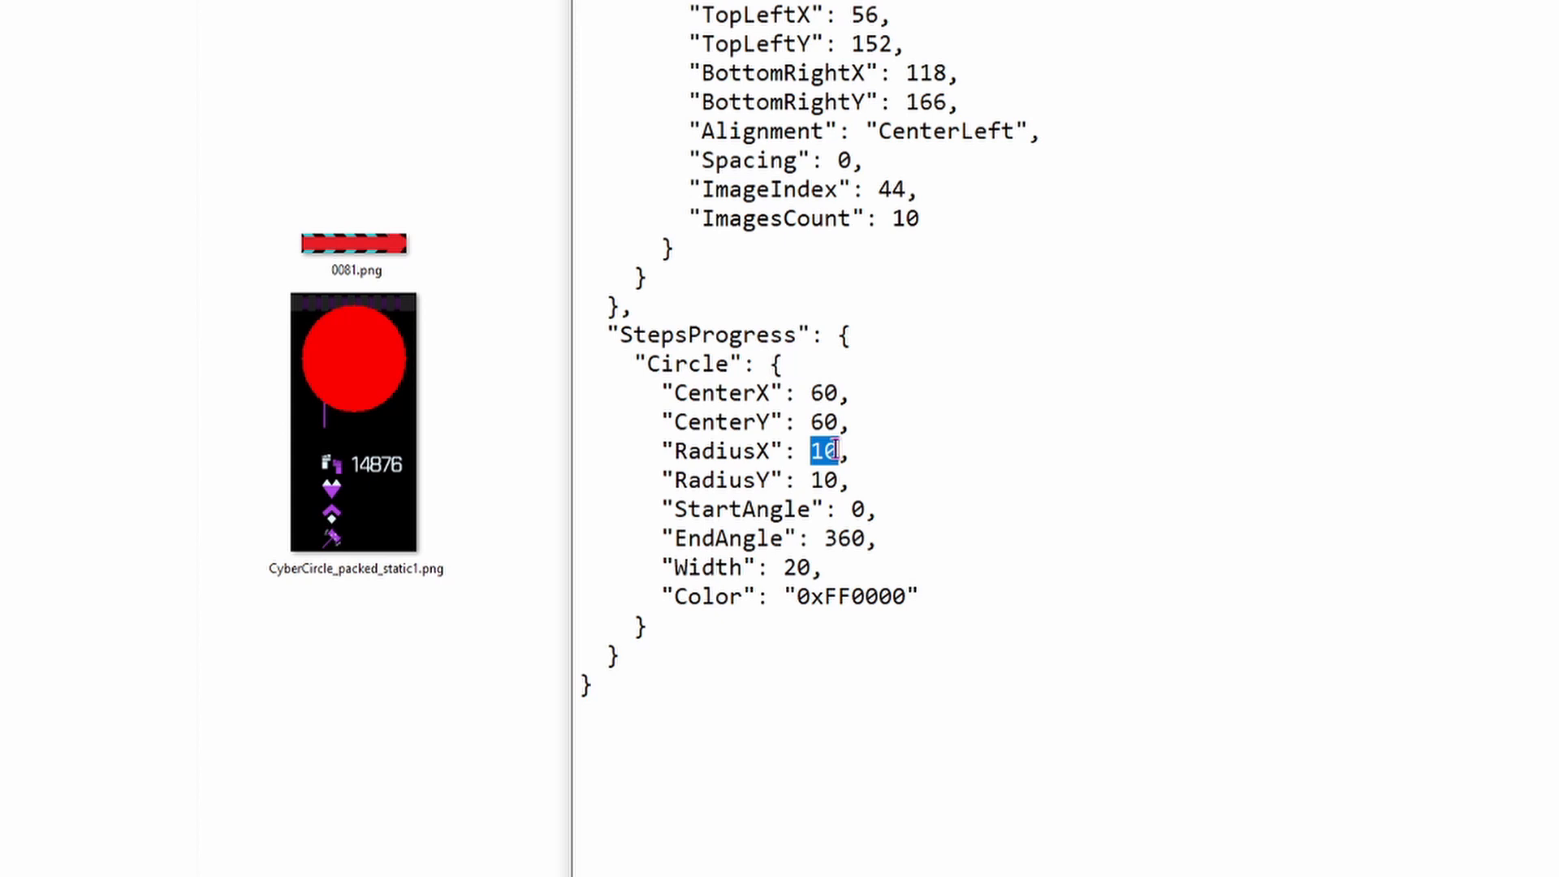
type("20")
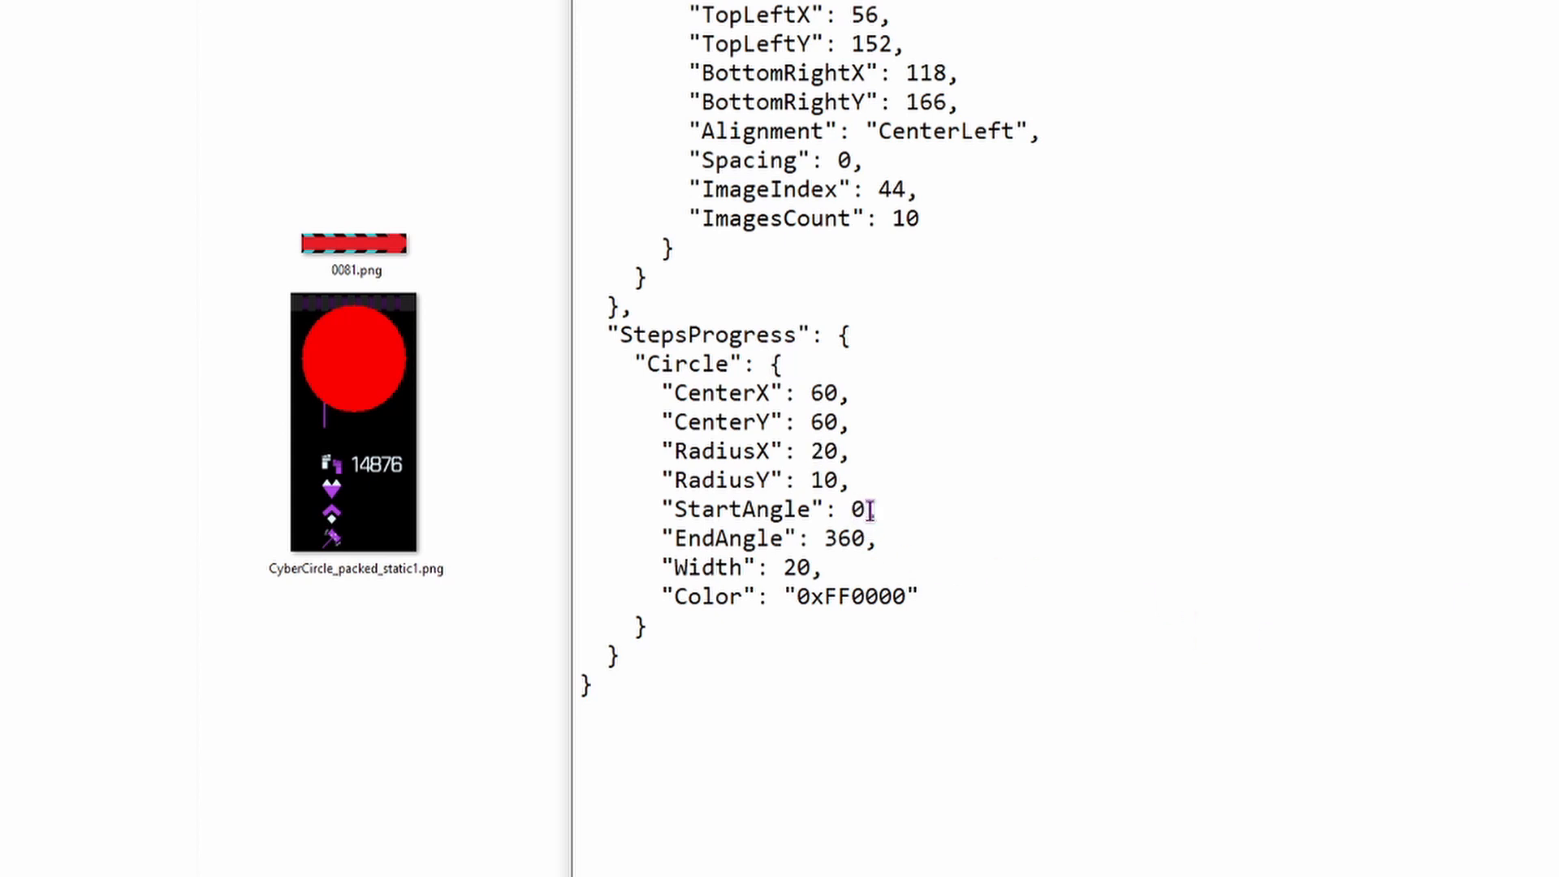
left_click(354, 417)
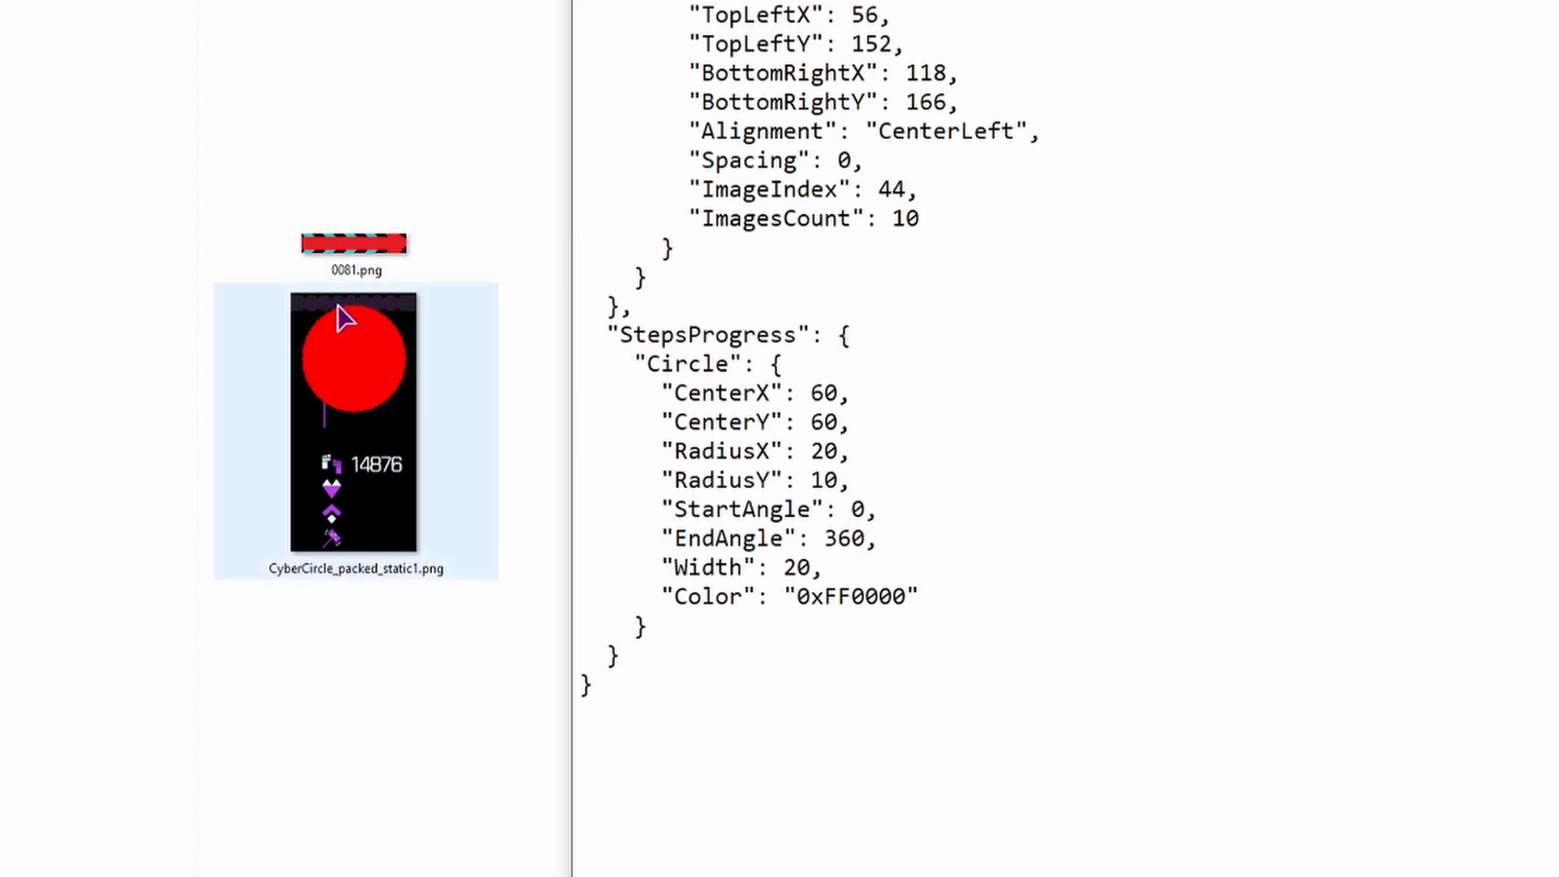
mouse_move(375, 323)
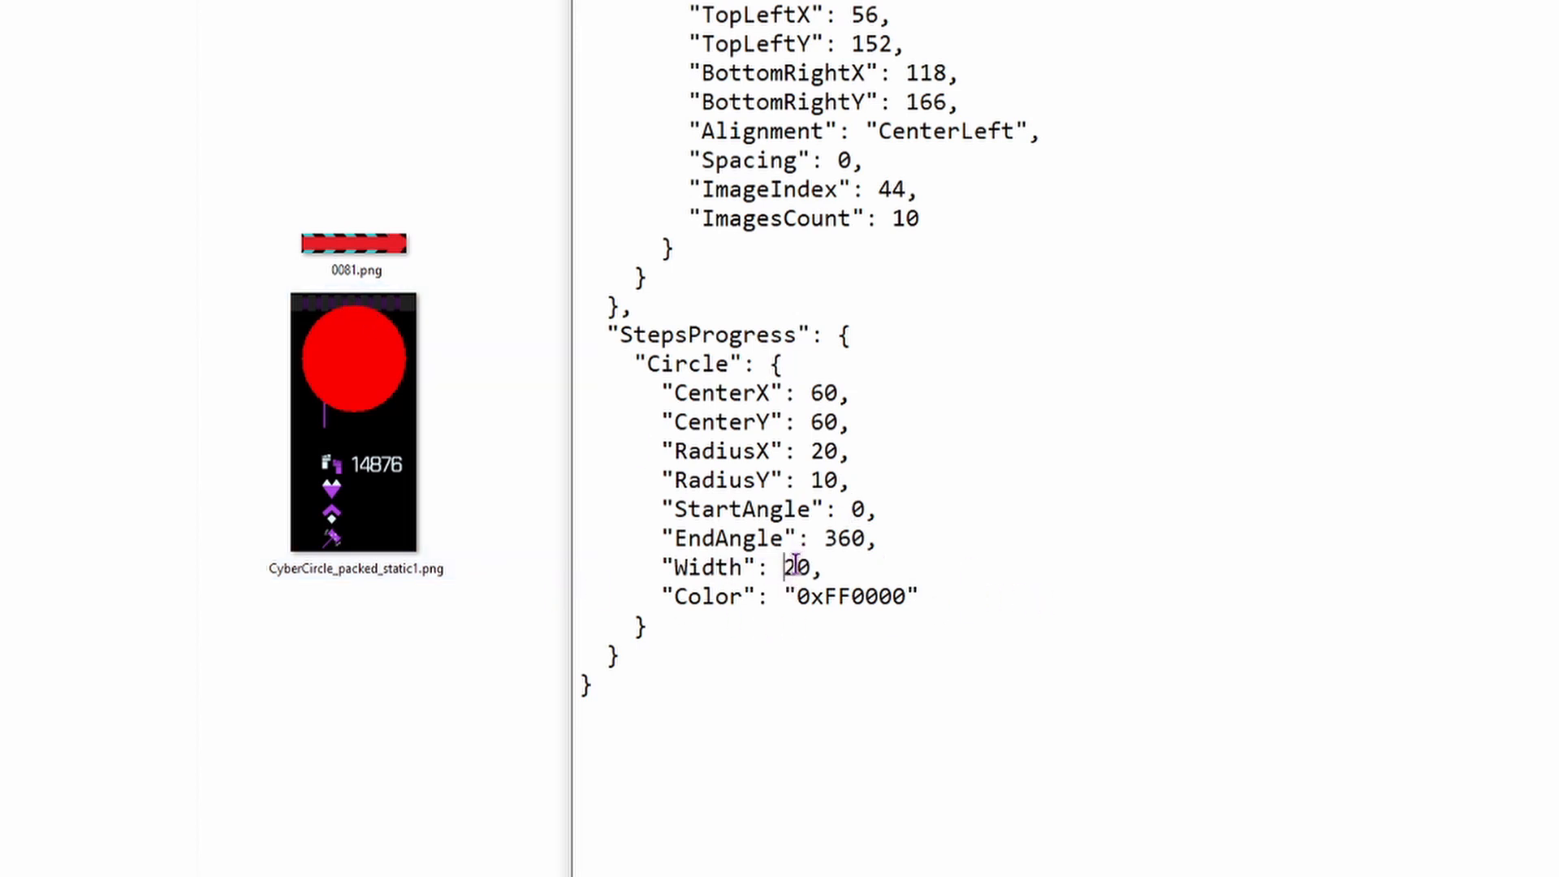
- Revert the RadiusX value and check the preview circle again
double_click(815, 451)
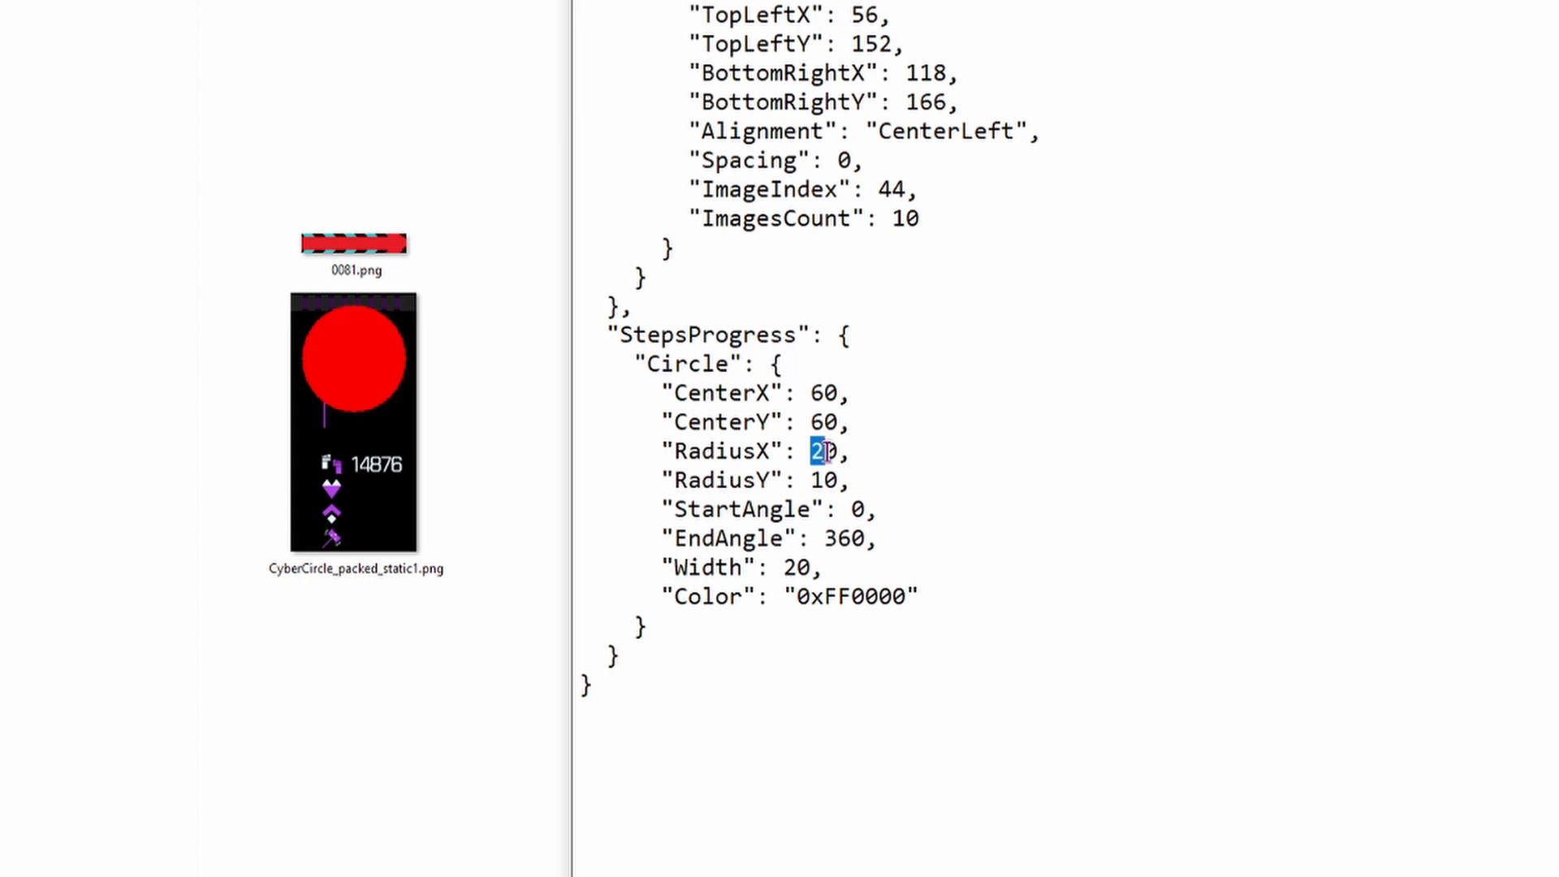
type("1")
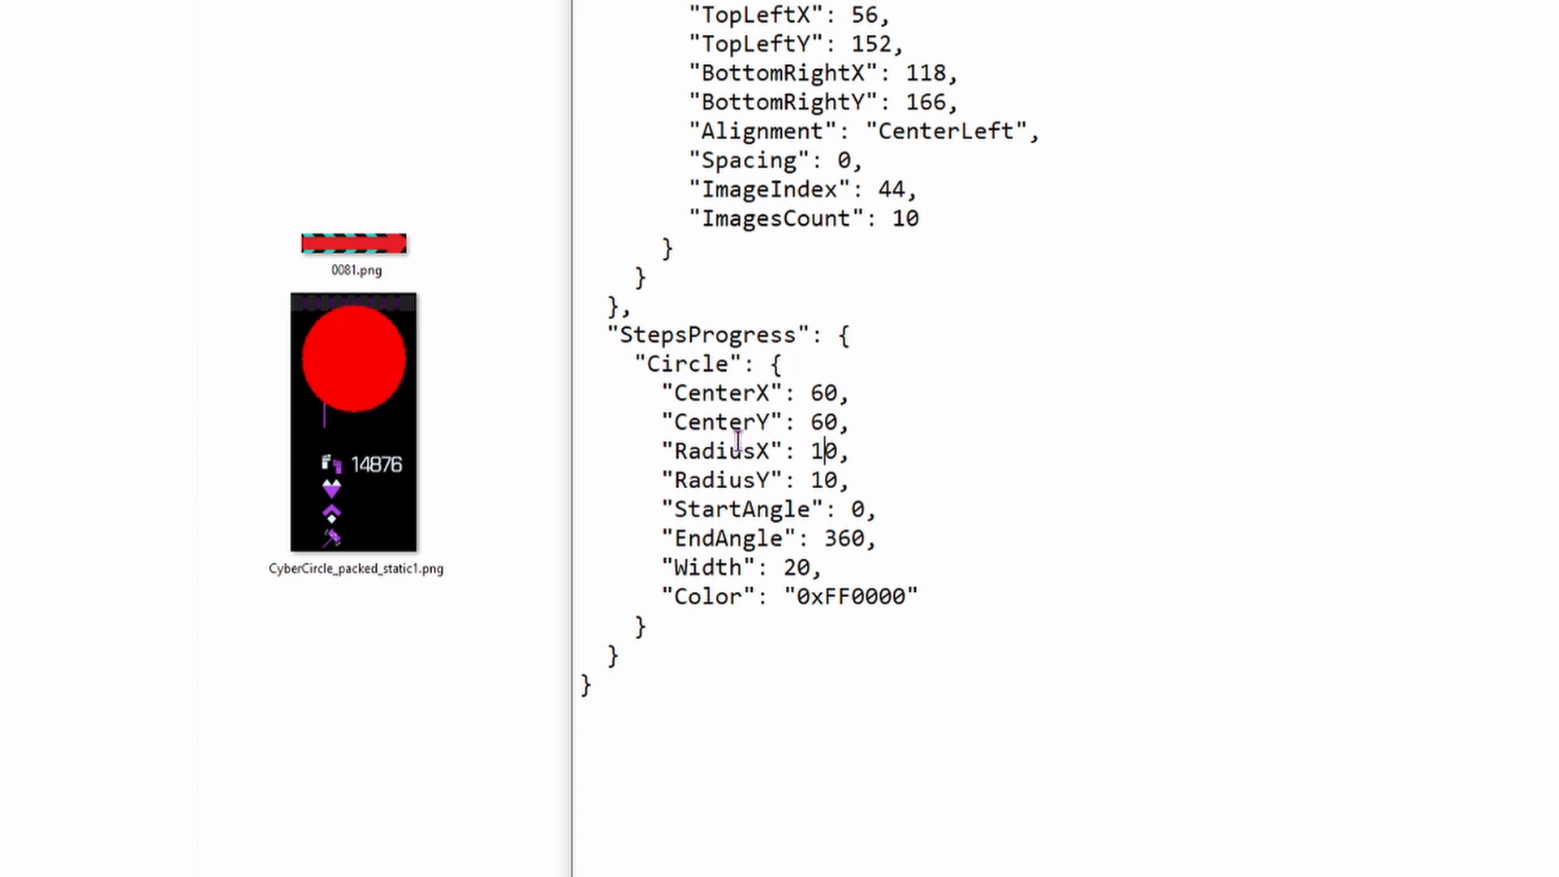
left_click(386, 403)
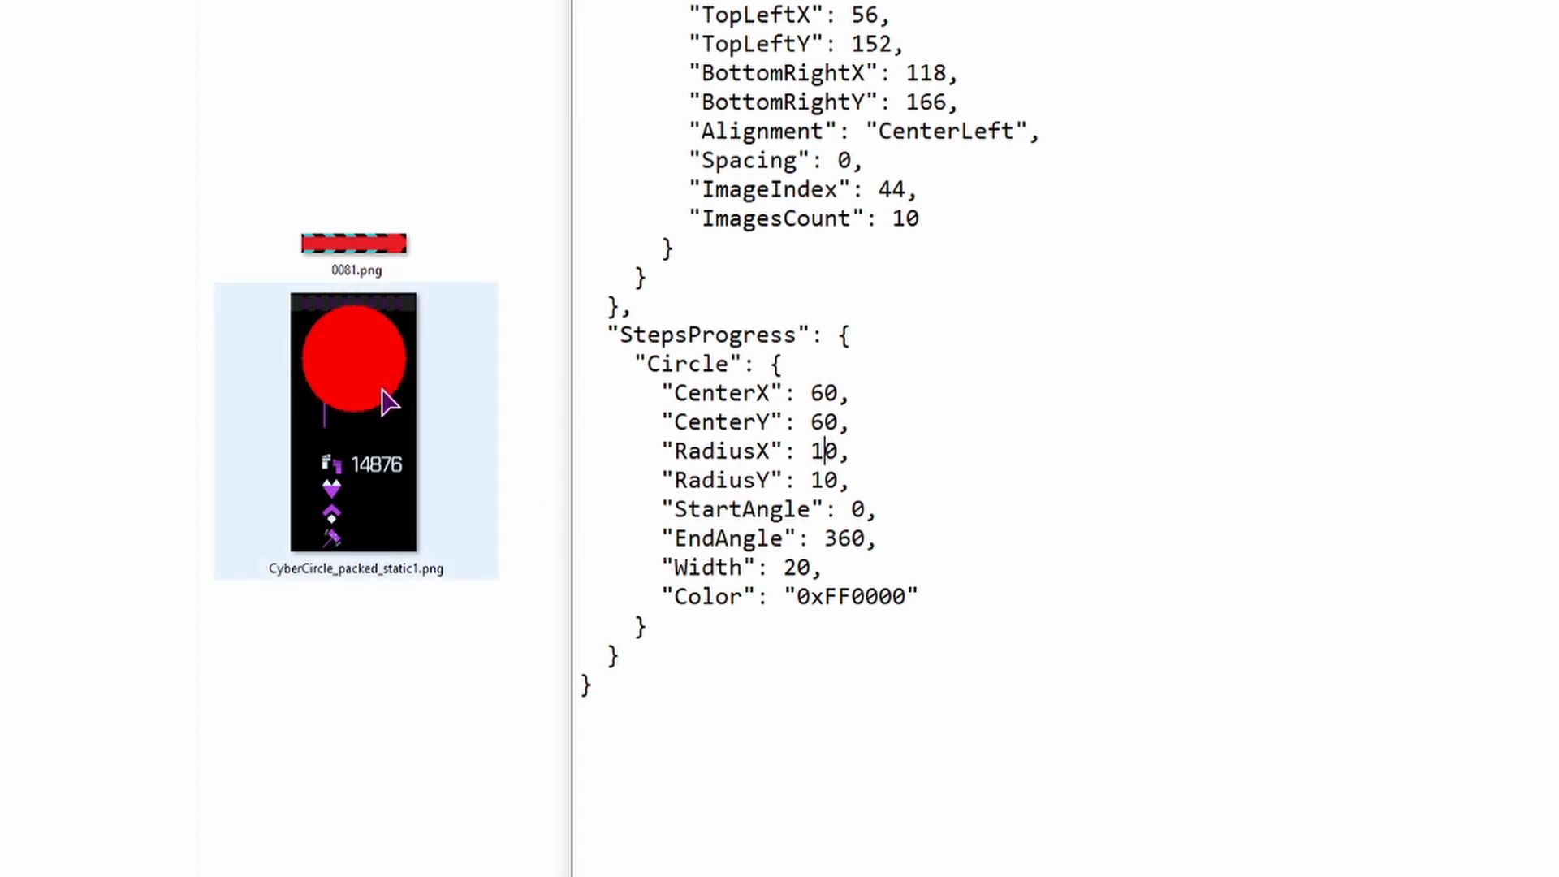
mouse_move(734, 593)
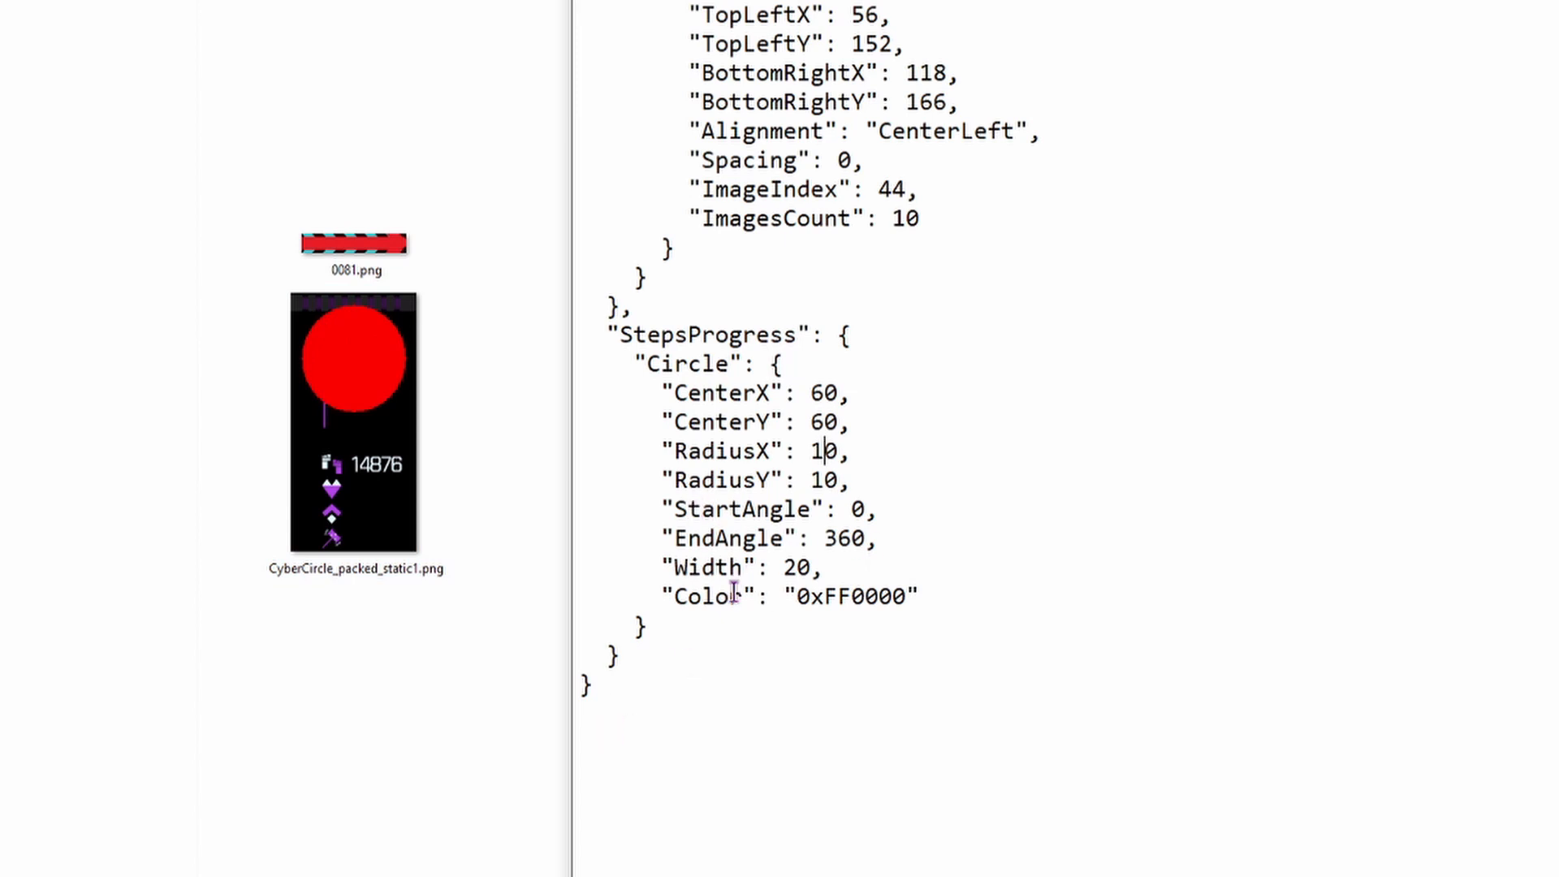
- Highlight the Color value 0xFF0000 and point out start image 0076
double_click(850, 595)
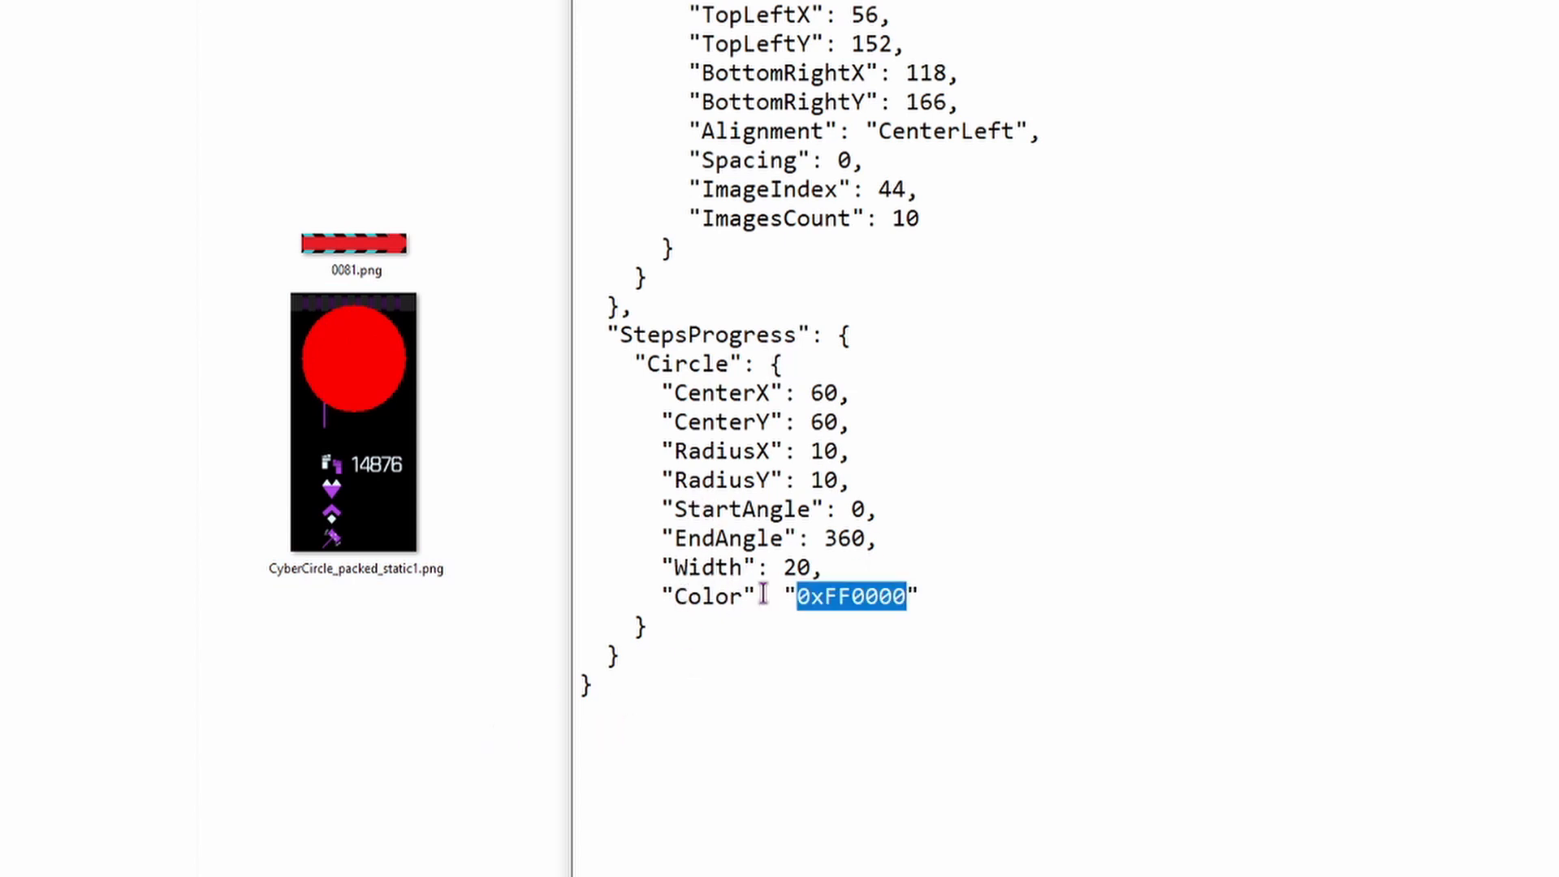
left_click(925, 597)
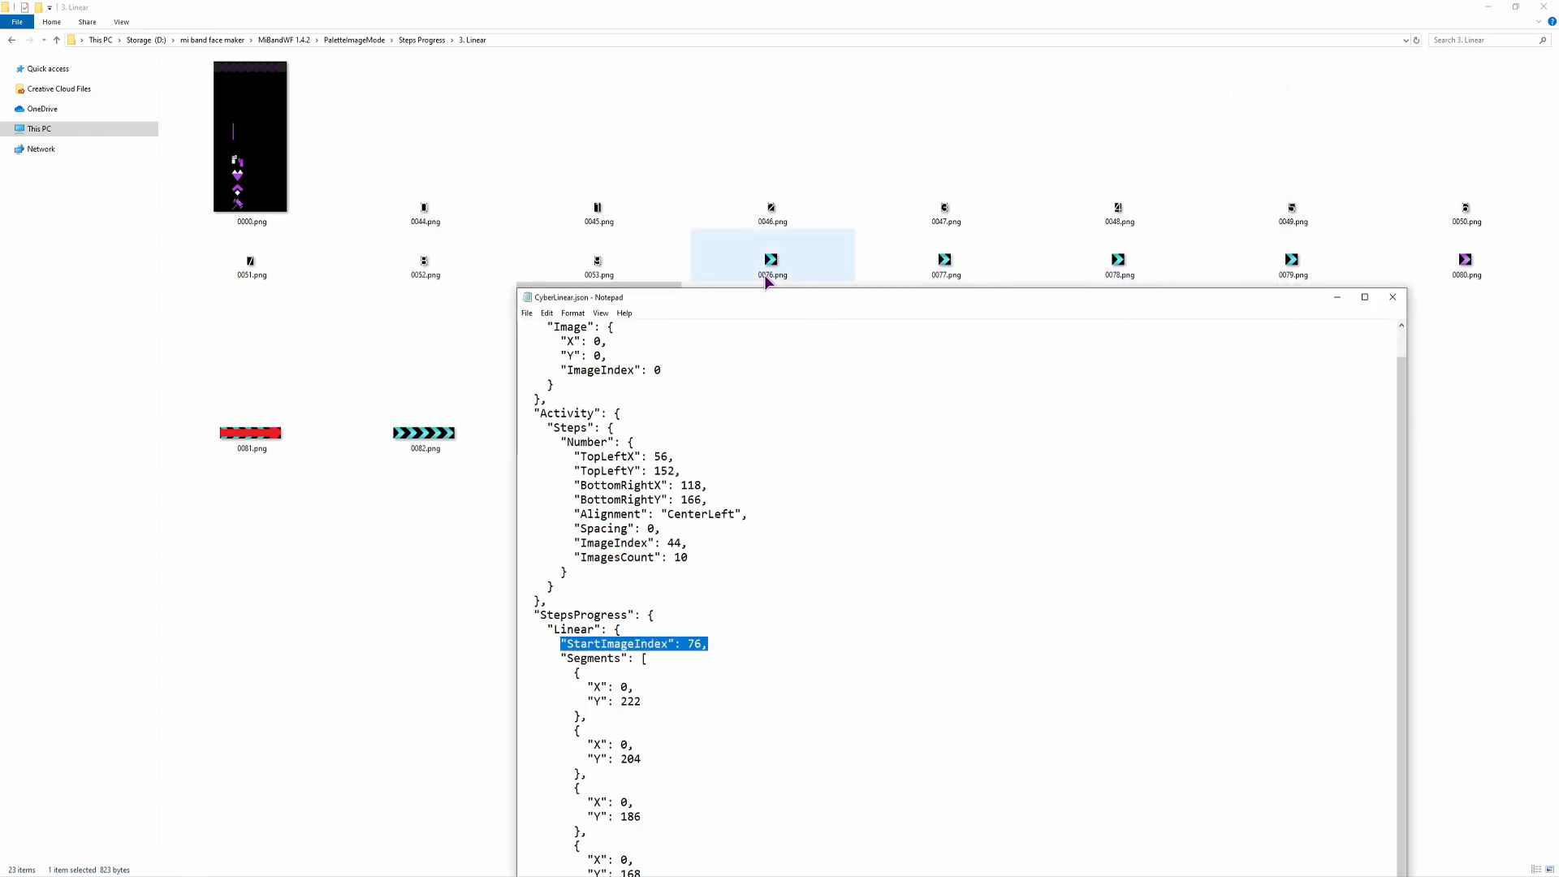
left_click(726, 644)
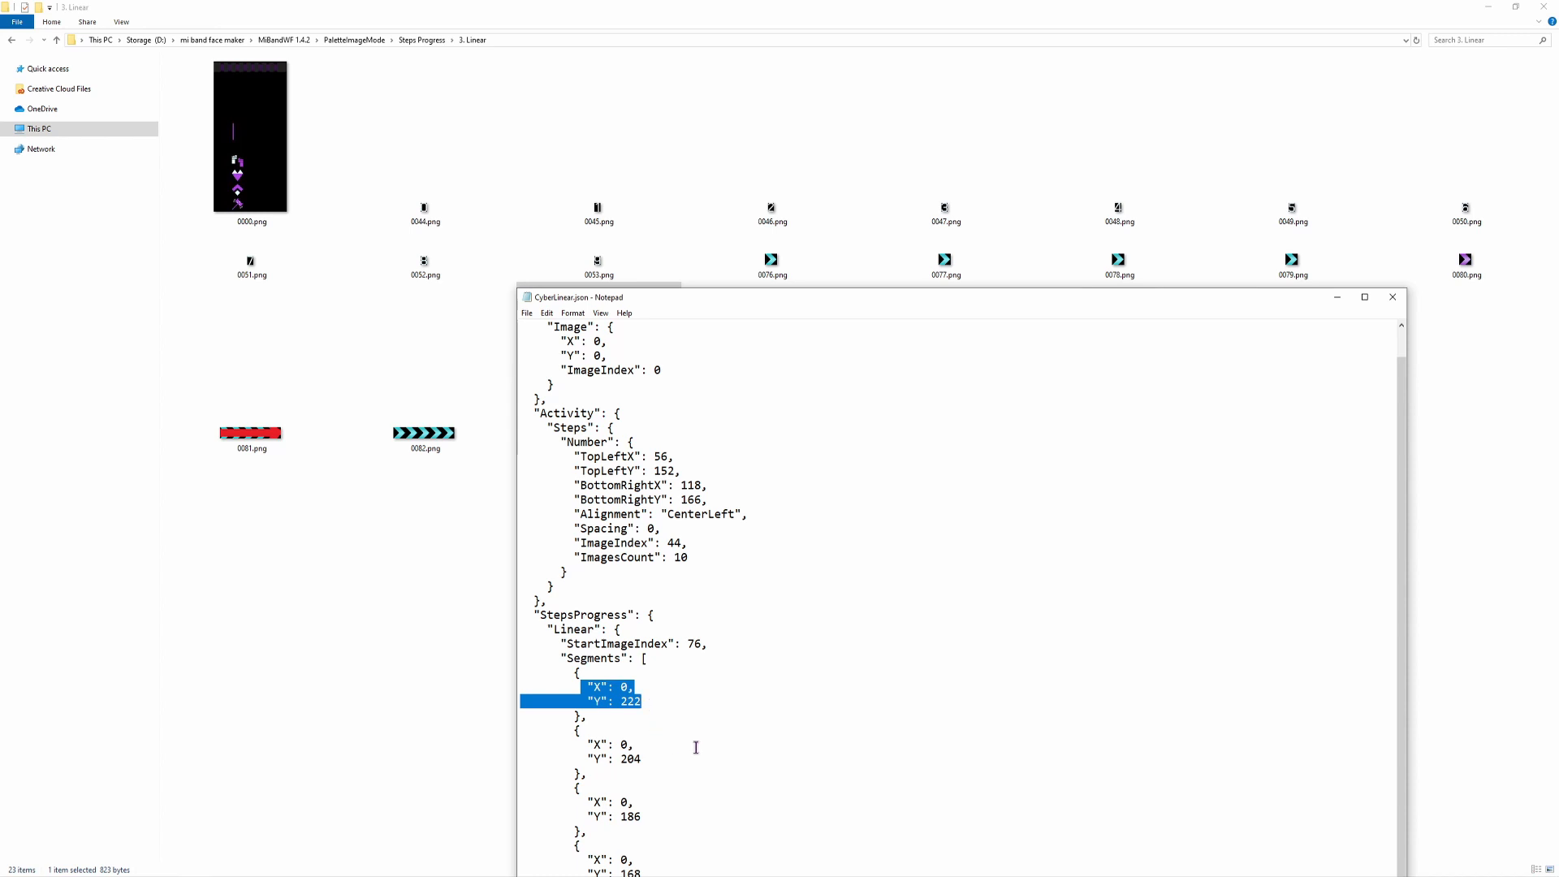
mouse_move(714, 719)
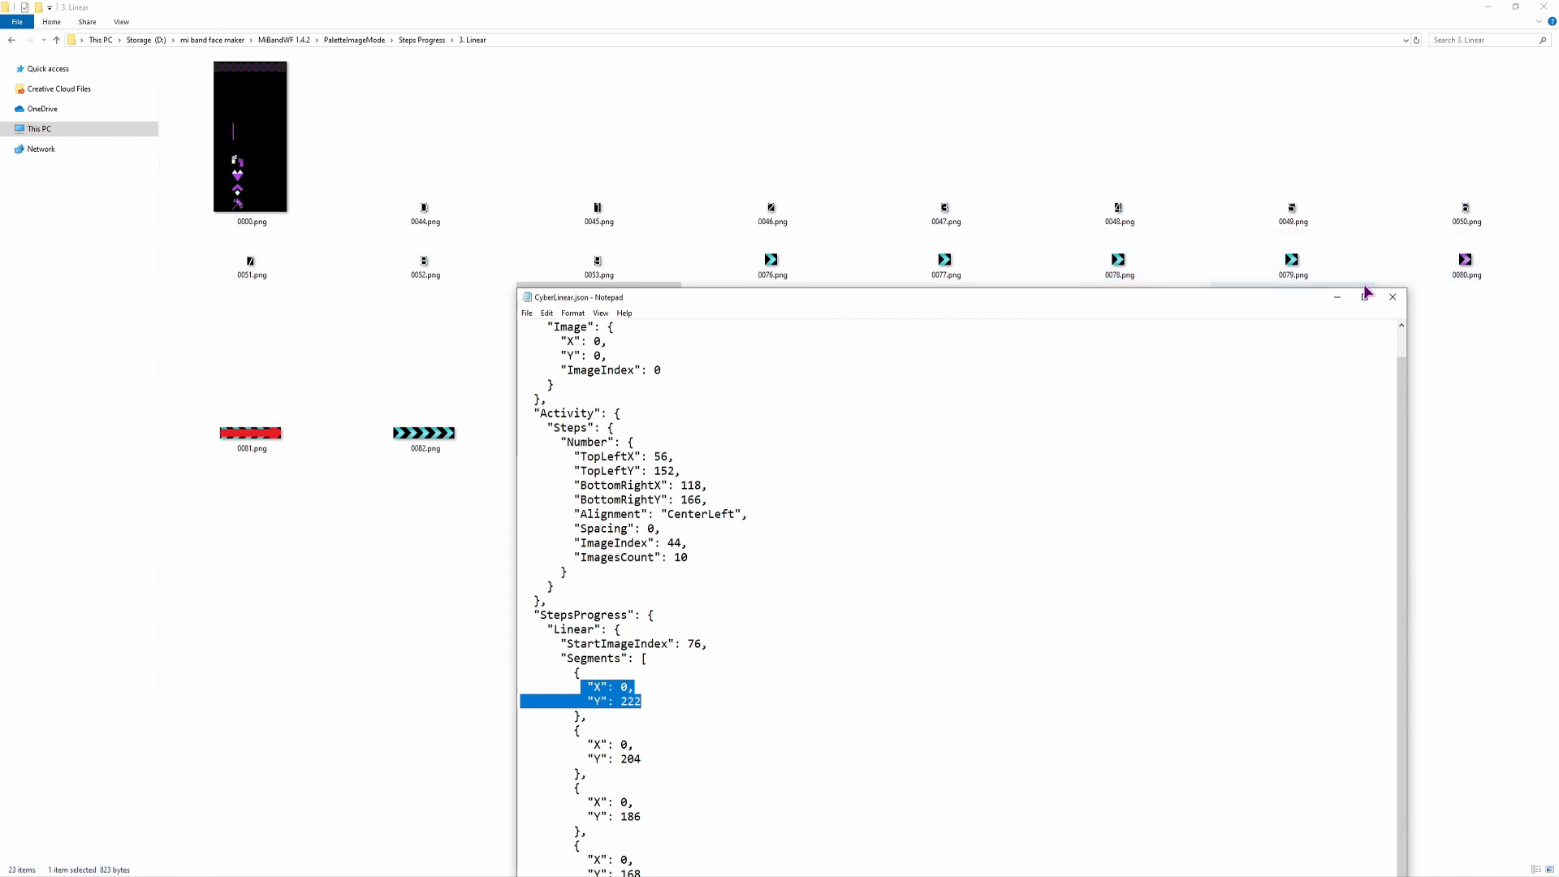
mouse_move(820, 305)
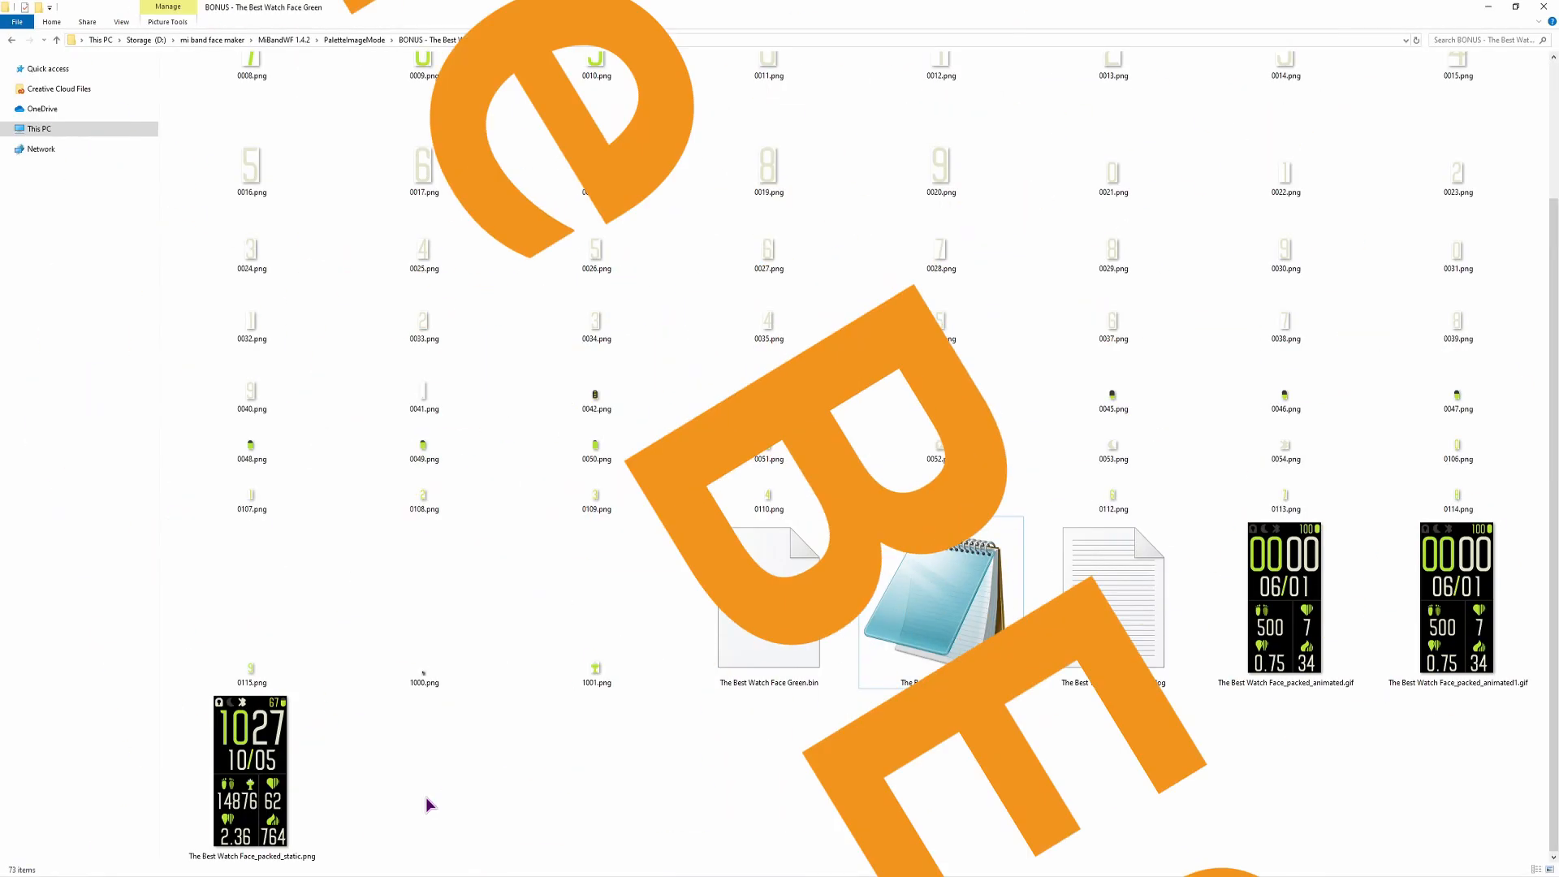
- Open The Best Watch Face.json at GoalImage: X 53, Y 132, ImageIndex 1001
double_click(939, 597)
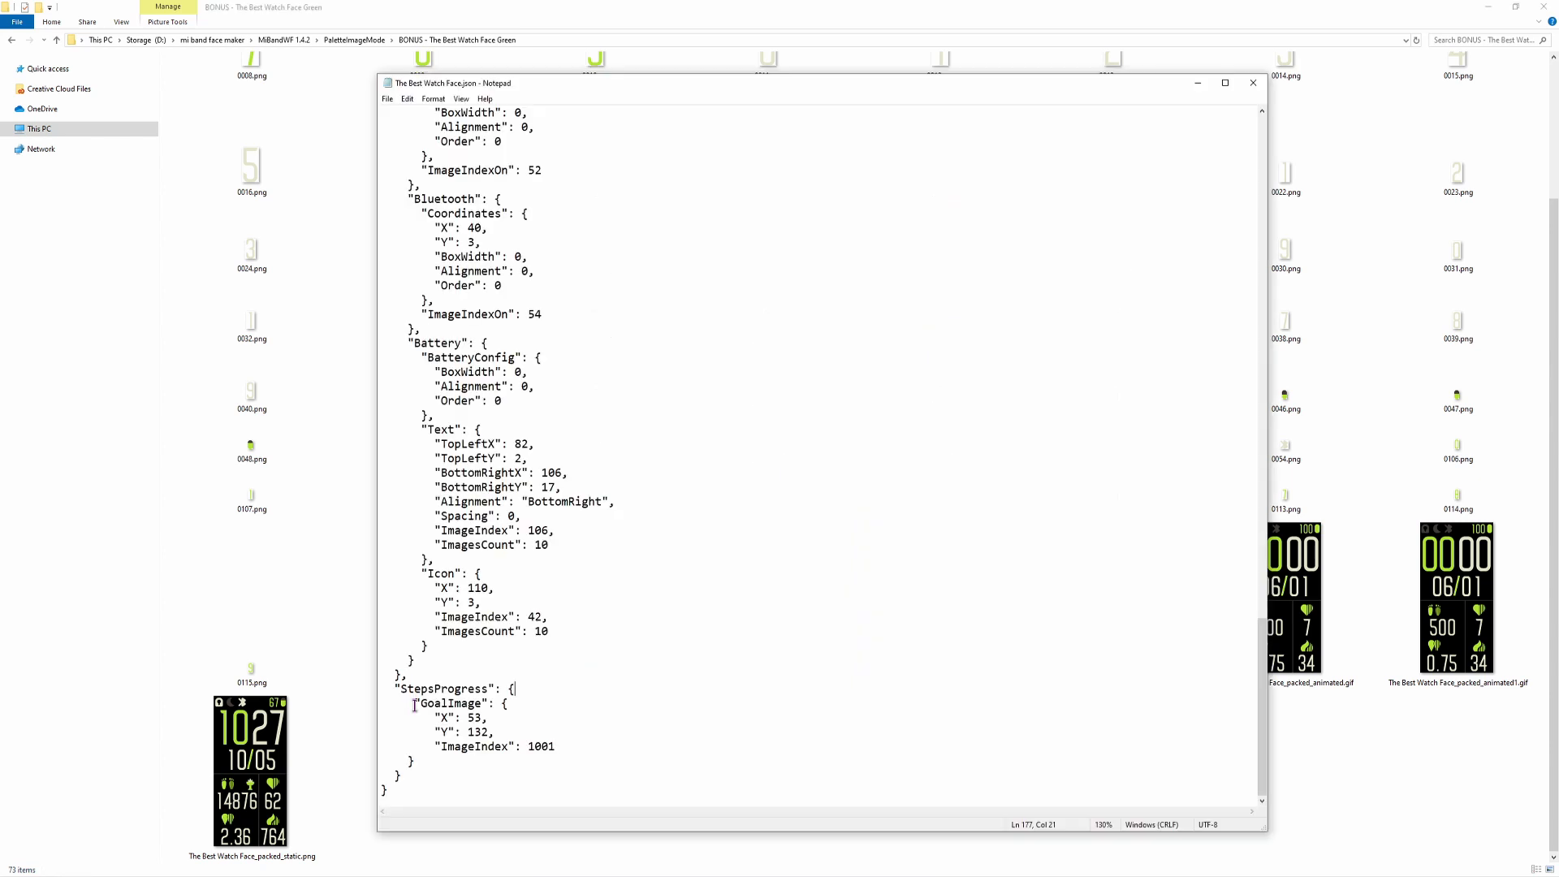
left_click(419, 703)
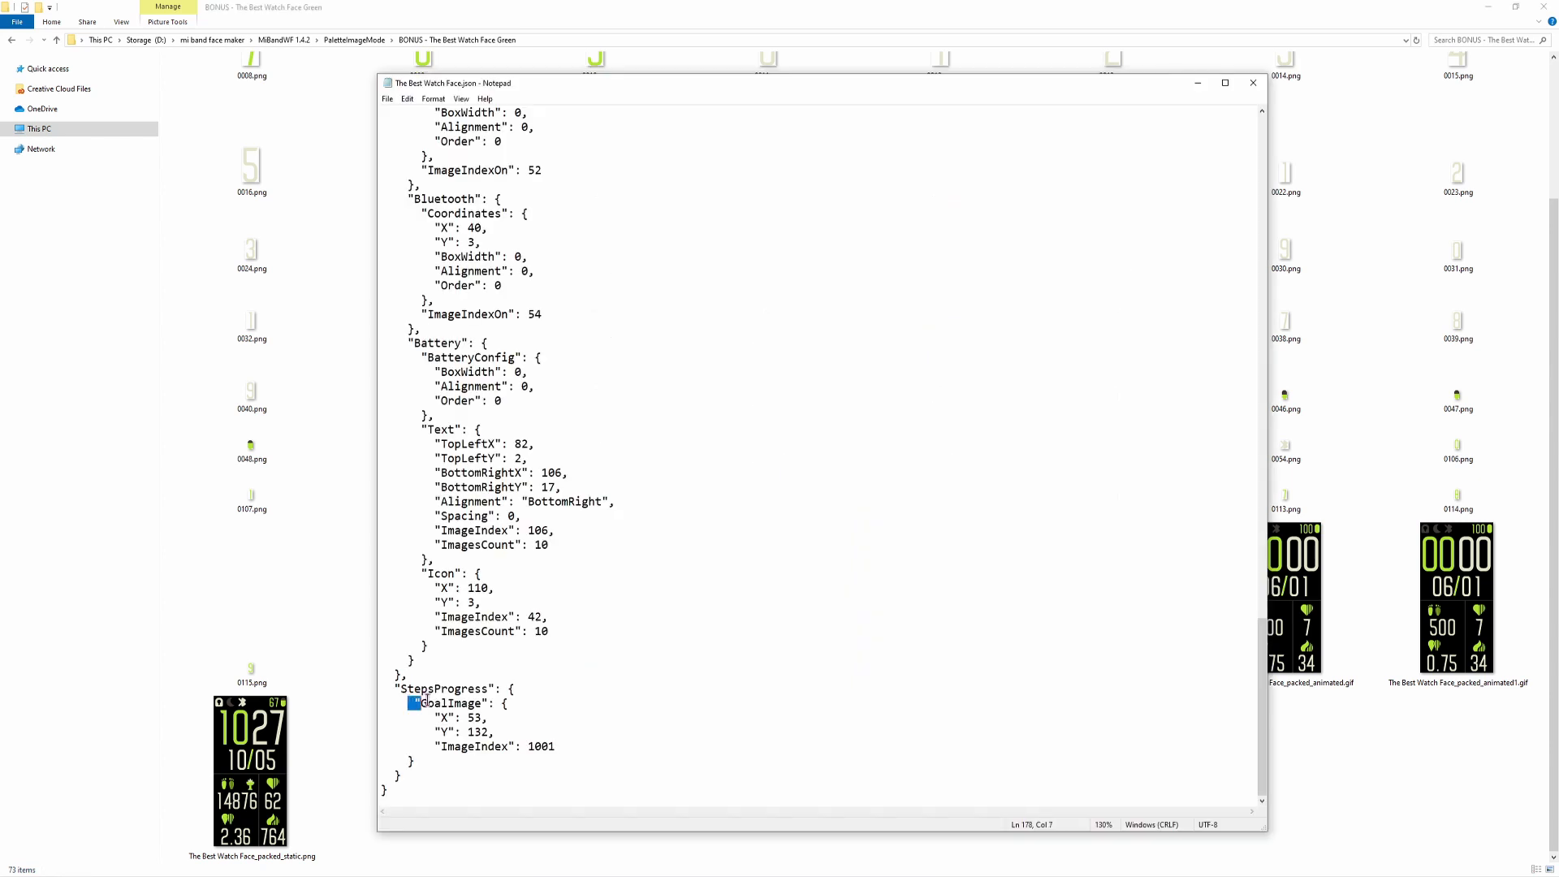